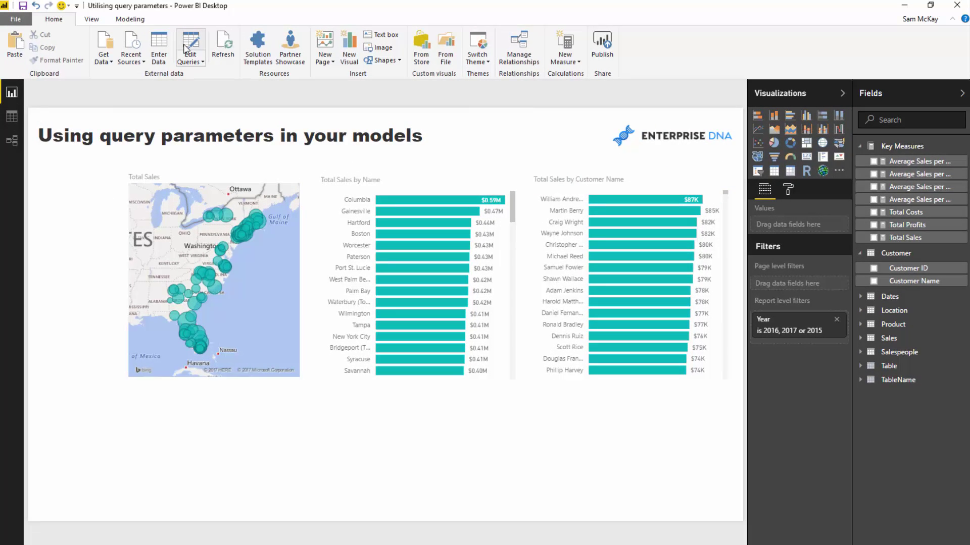
Step: Open the Query Editor and display the Location query's table of cities, counties and states
left_click(189, 44)
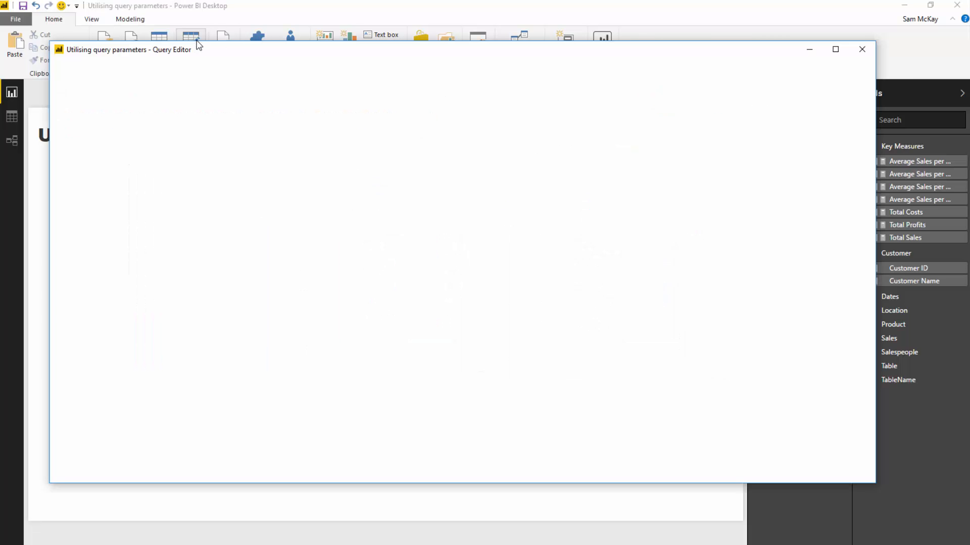
left_click(861, 49)
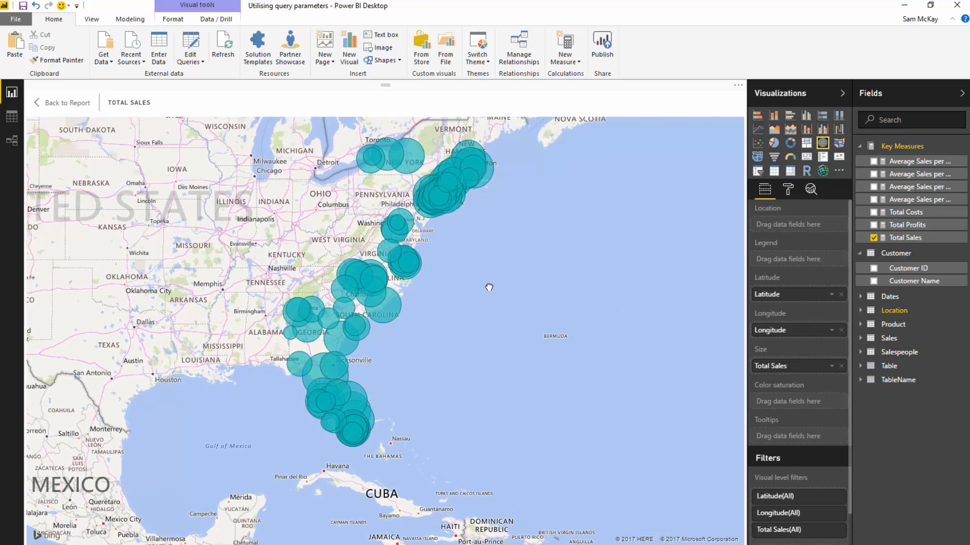
mouse_move(276, 187)
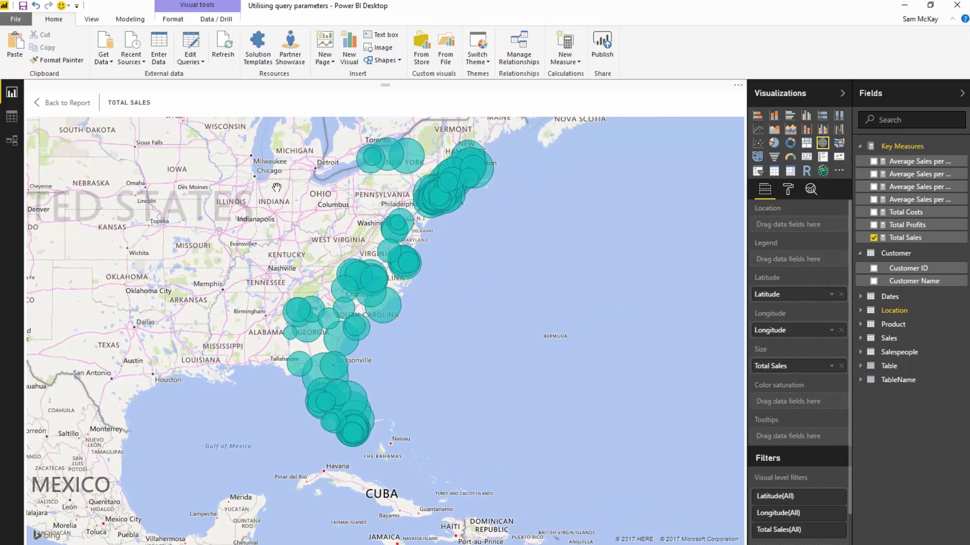
mouse_move(299, 207)
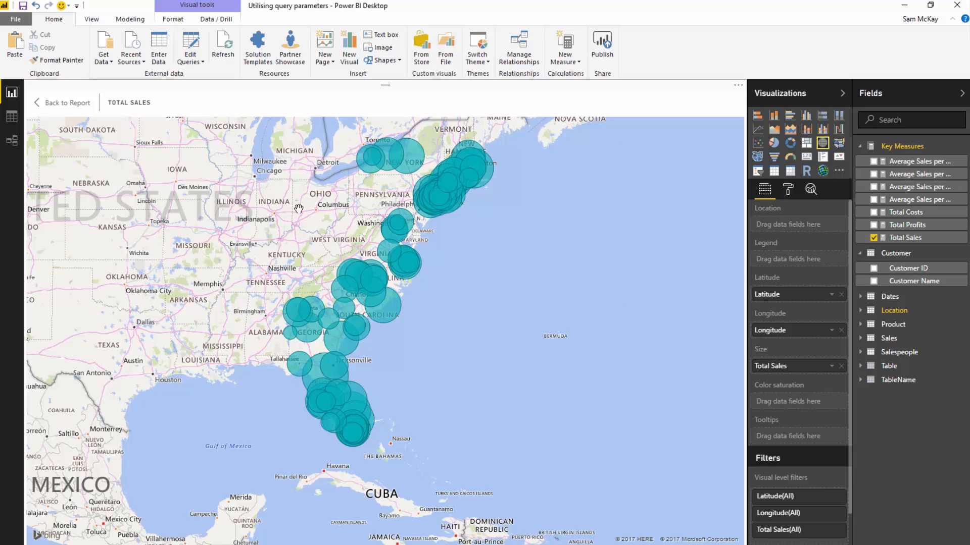
mouse_move(81, 113)
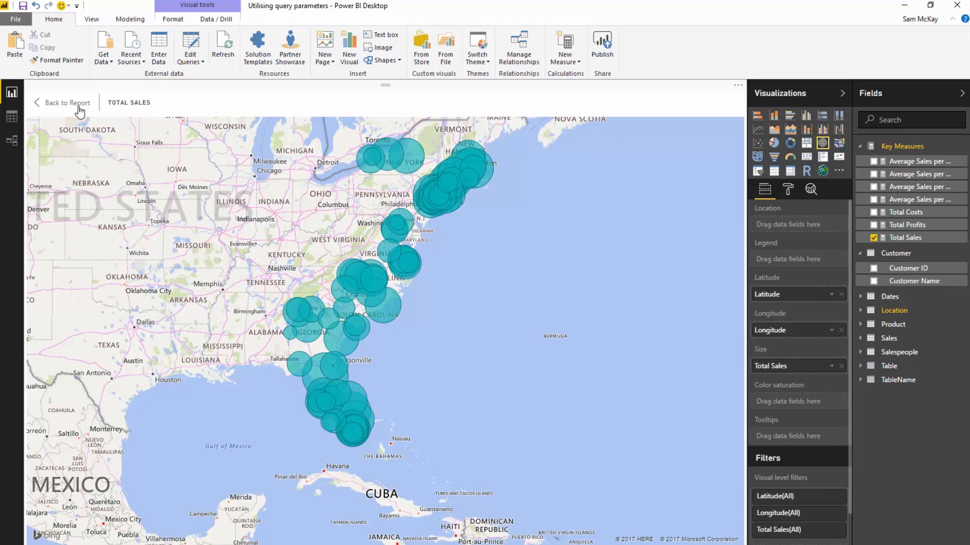
left_click(66, 103)
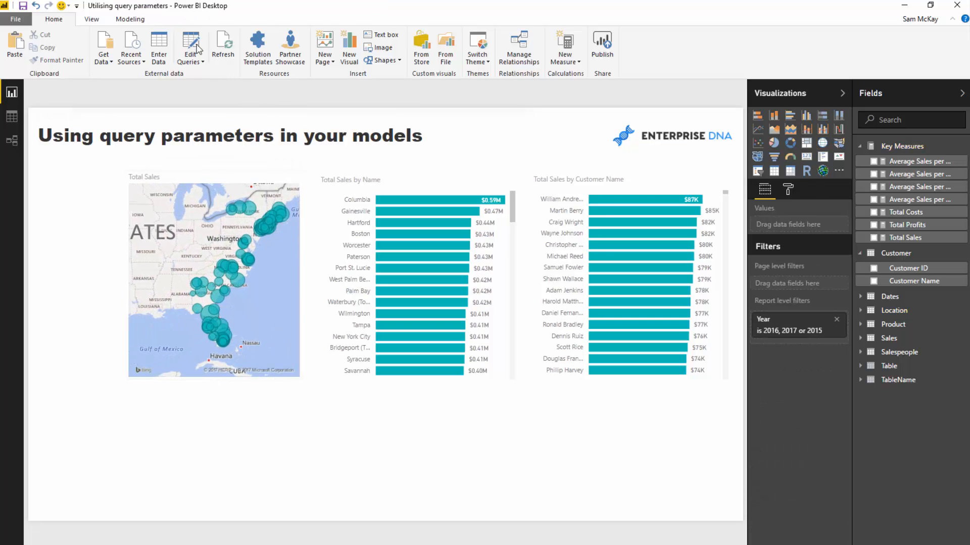
left_click(190, 45)
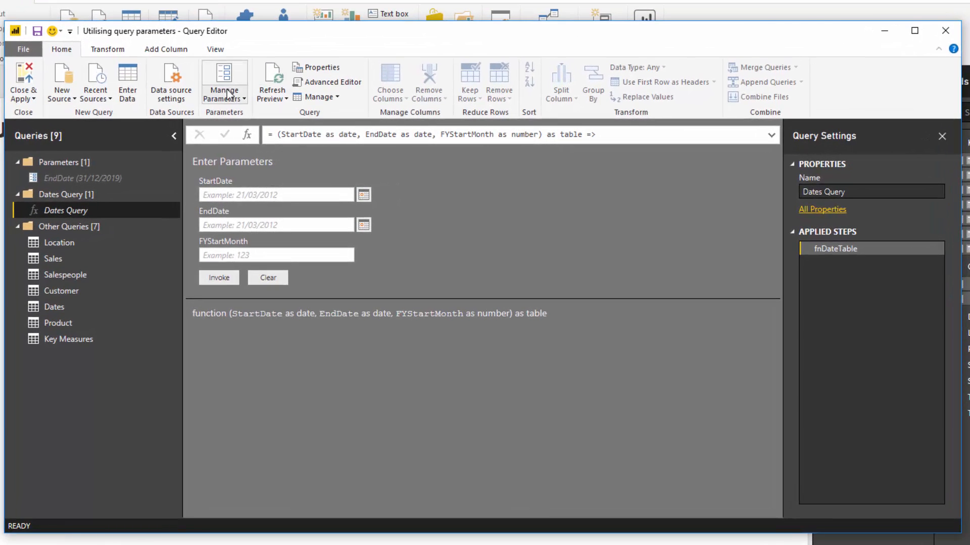
mouse_move(234, 89)
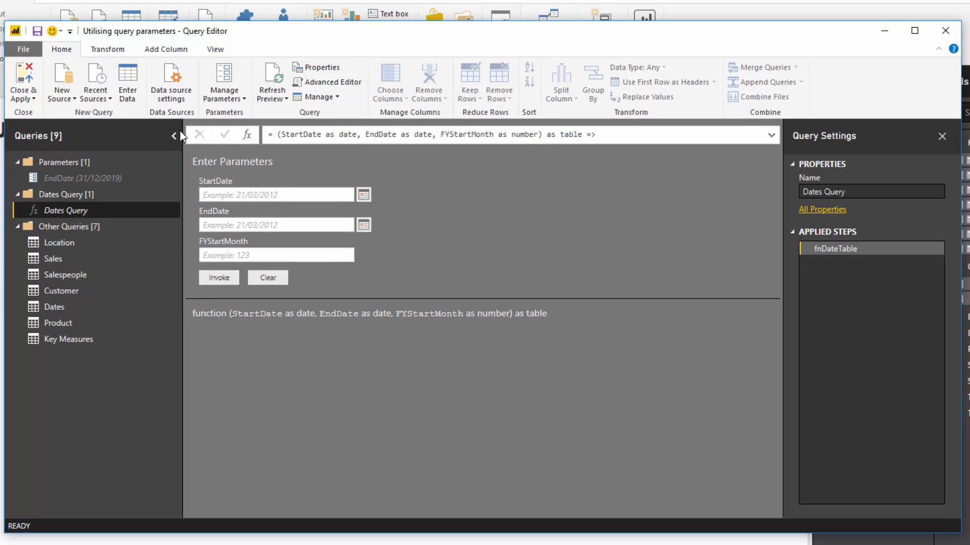
mouse_move(59, 243)
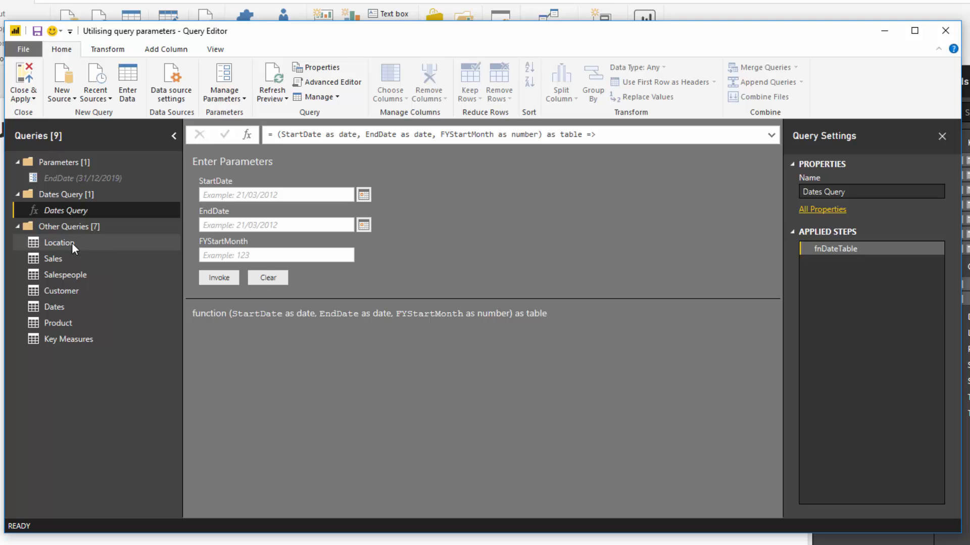
left_click(59, 242)
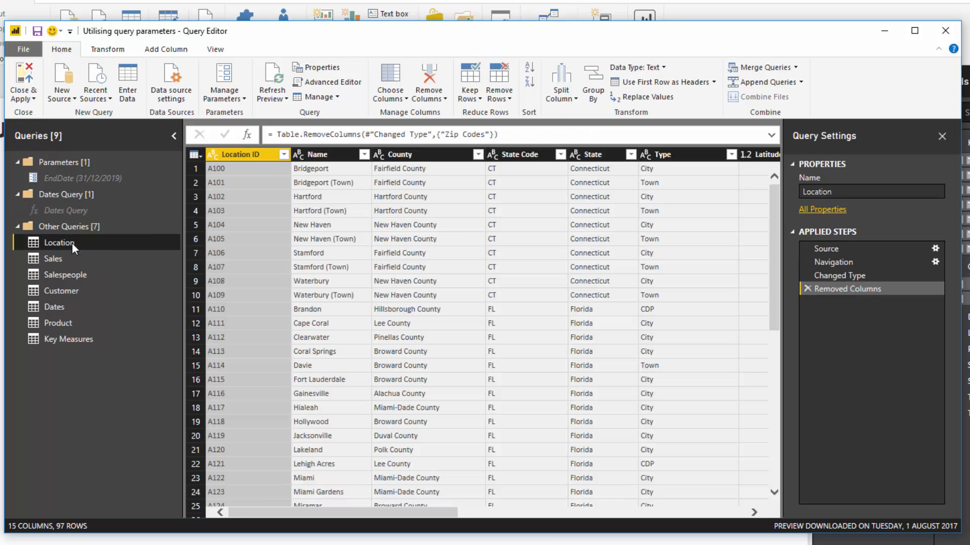
mouse_move(359, 177)
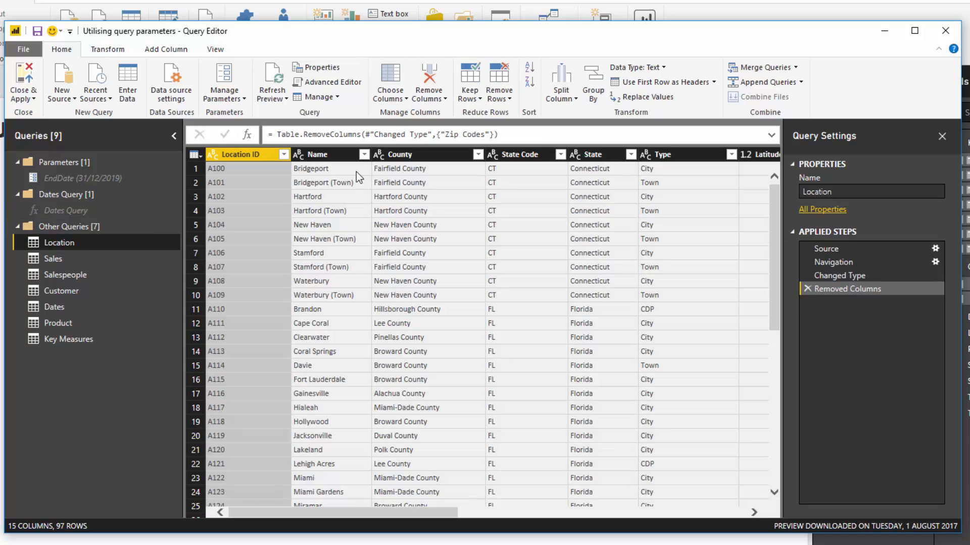
mouse_move(530, 162)
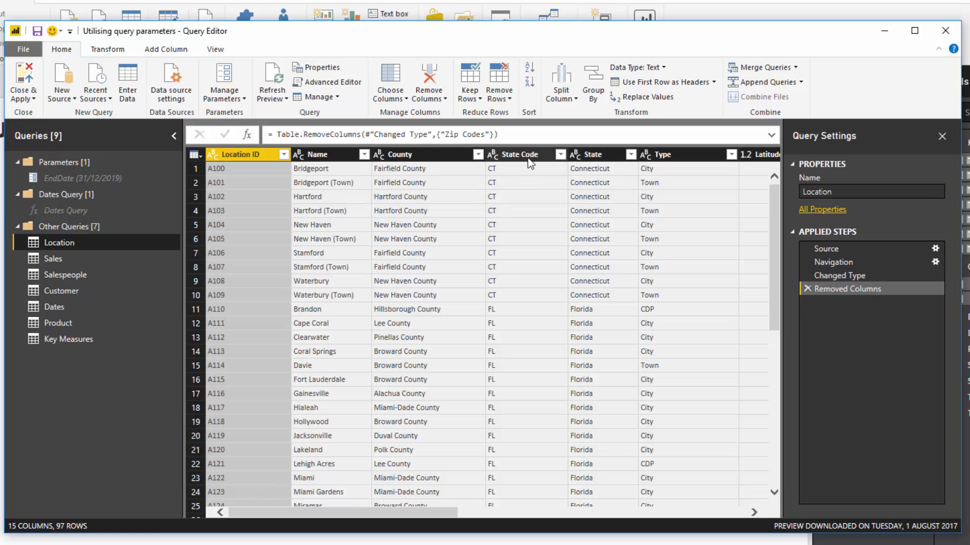
mouse_move(521, 165)
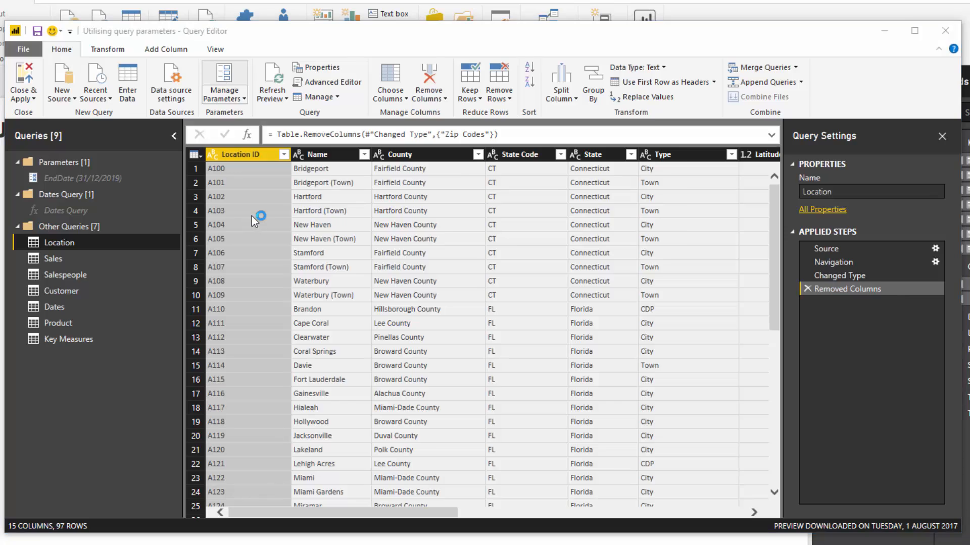
Step: Add a new parameter named LocationFilter, described as filtering the state code
left_click(223, 80)
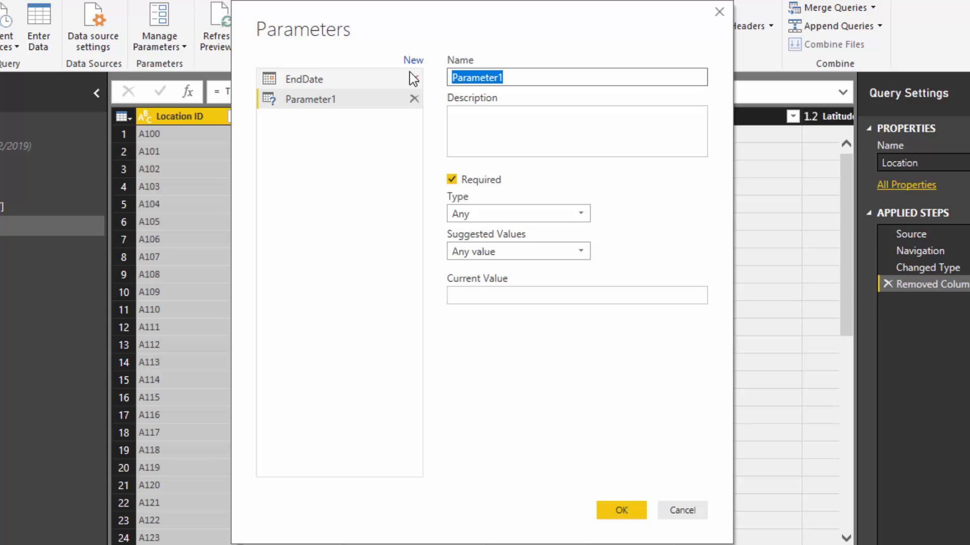
type("LocationFilter")
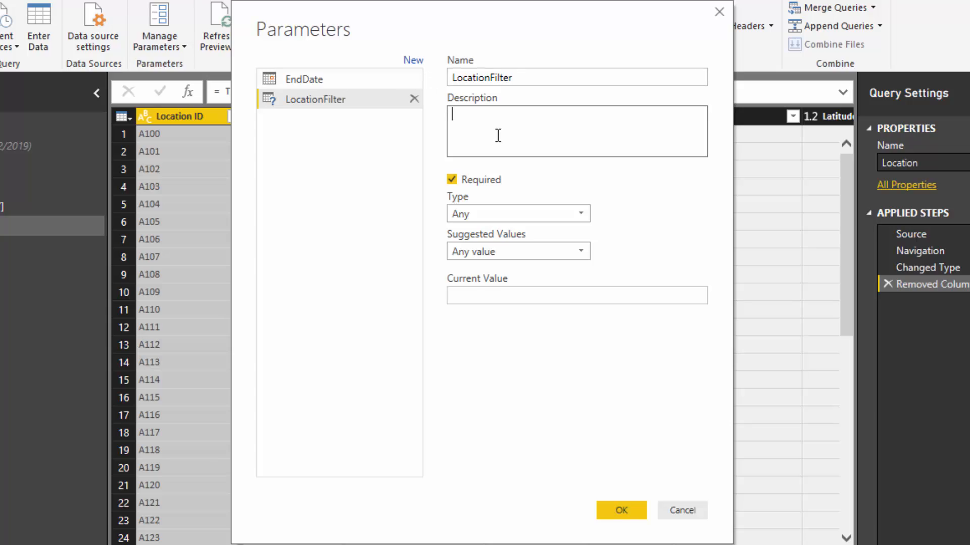
type("this will filt")
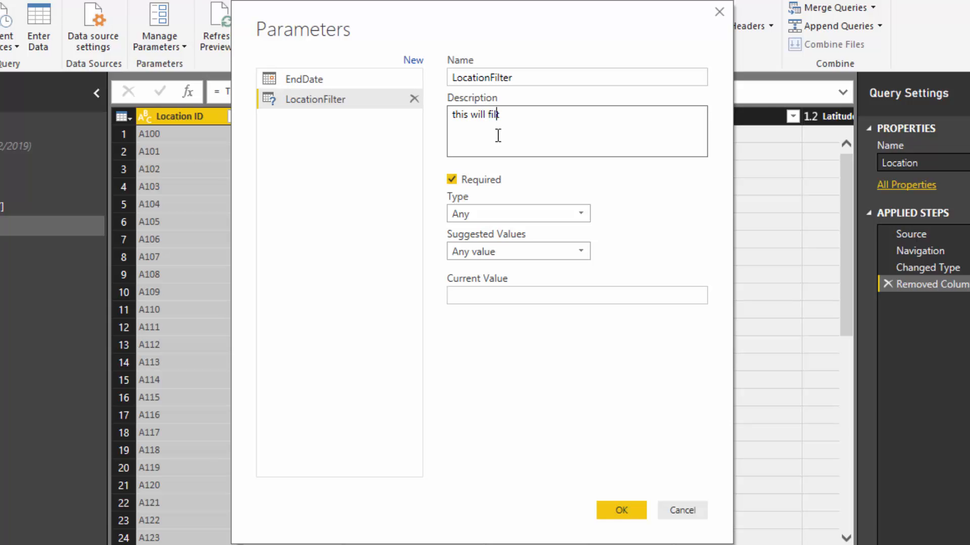
type("er the state")
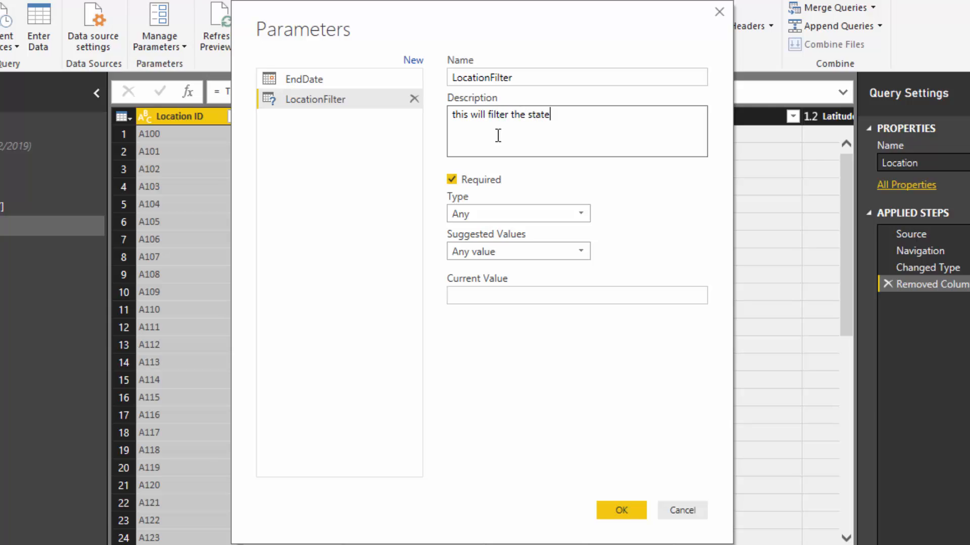
type("code")
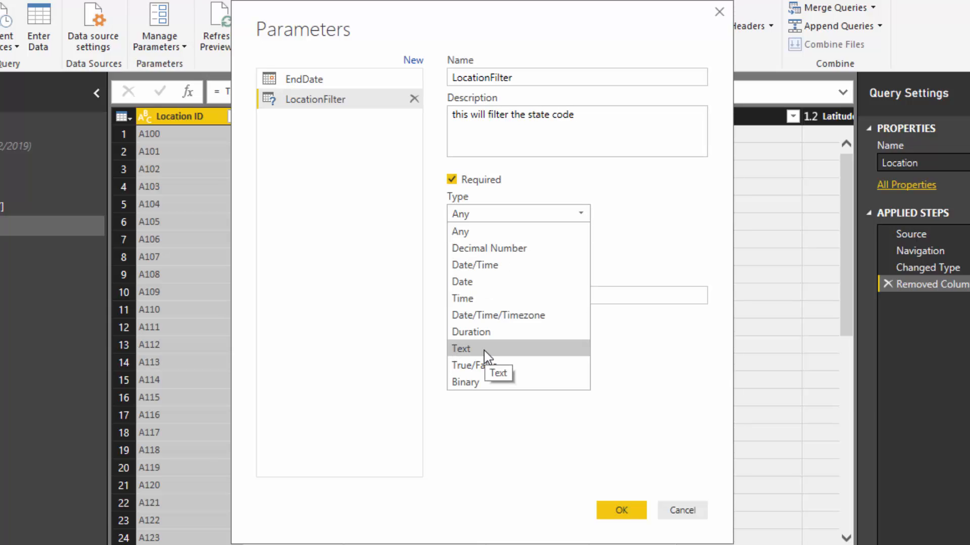
Step: Make LocationFilter a Text parameter listing FL, GA, NC, NY, with current value FL
left_click(462, 349)
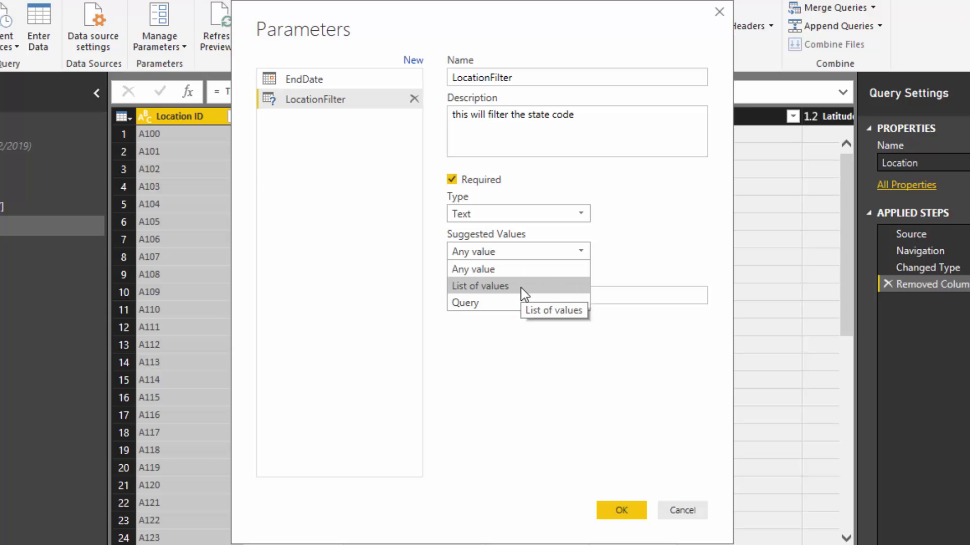
left_click(480, 285)
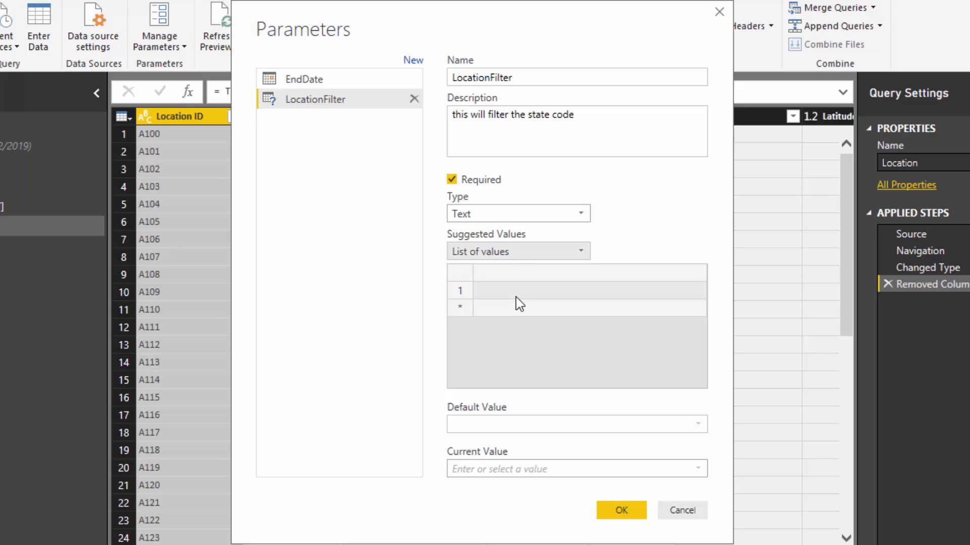
type("FL")
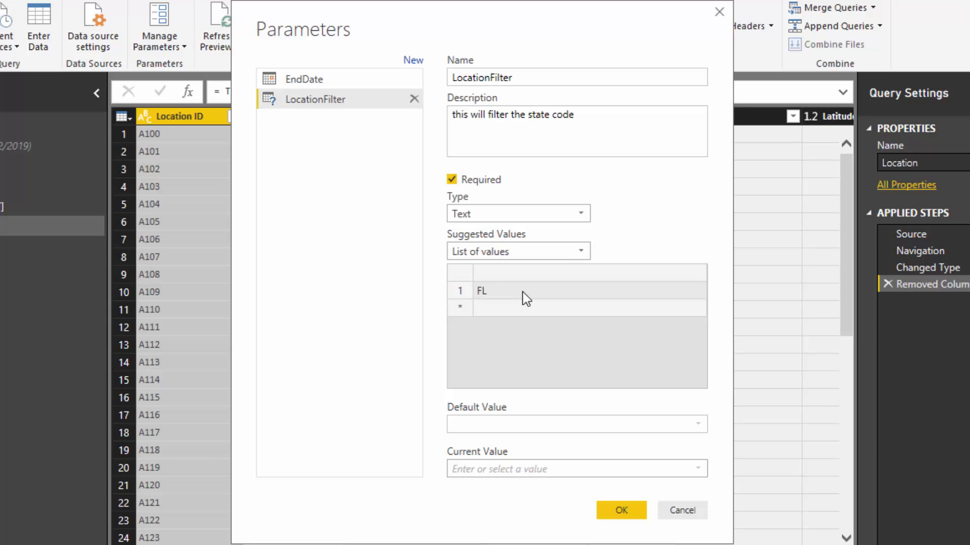
type("GA")
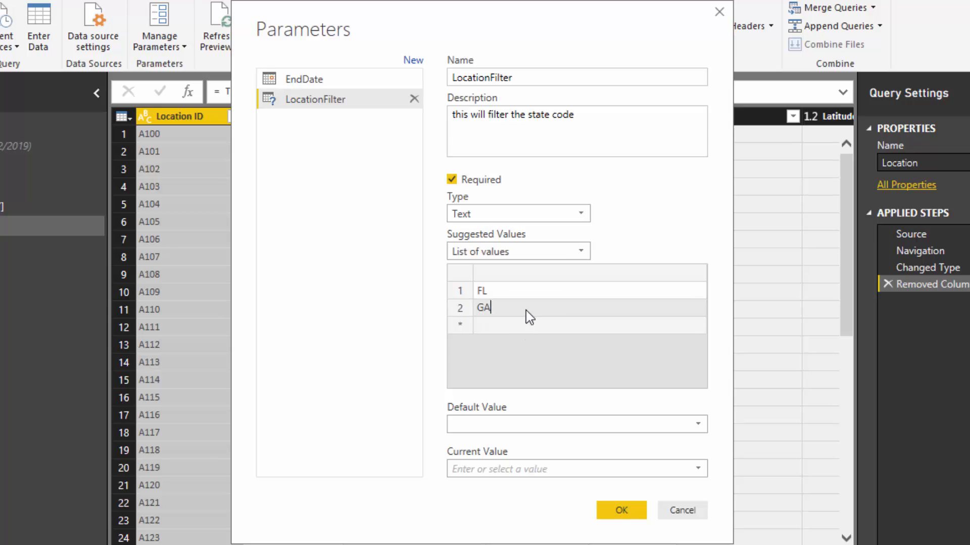
type("NC")
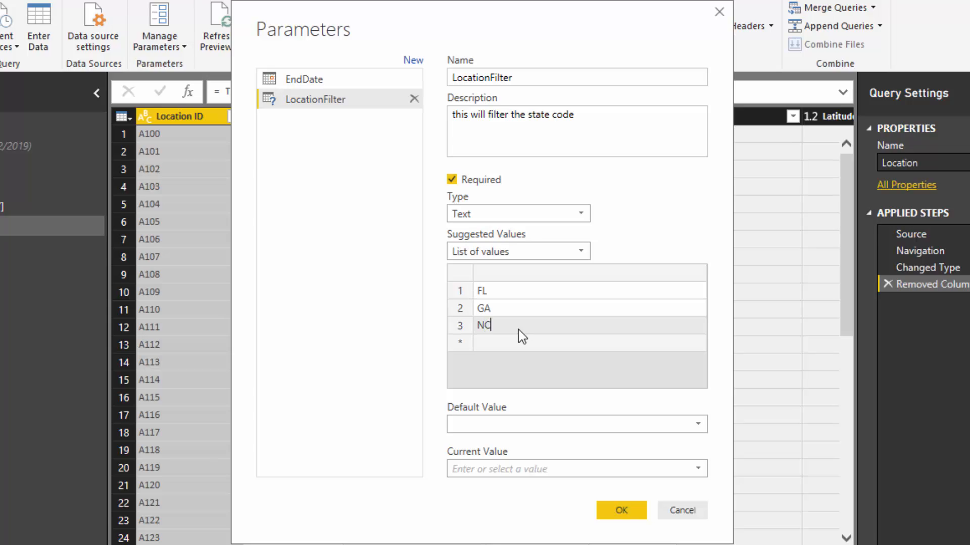
type("NY")
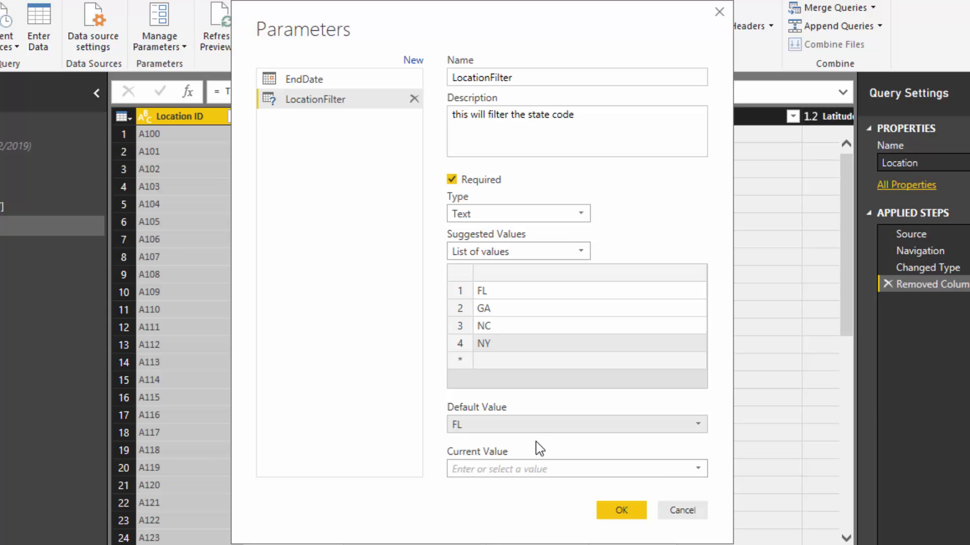
type("FL")
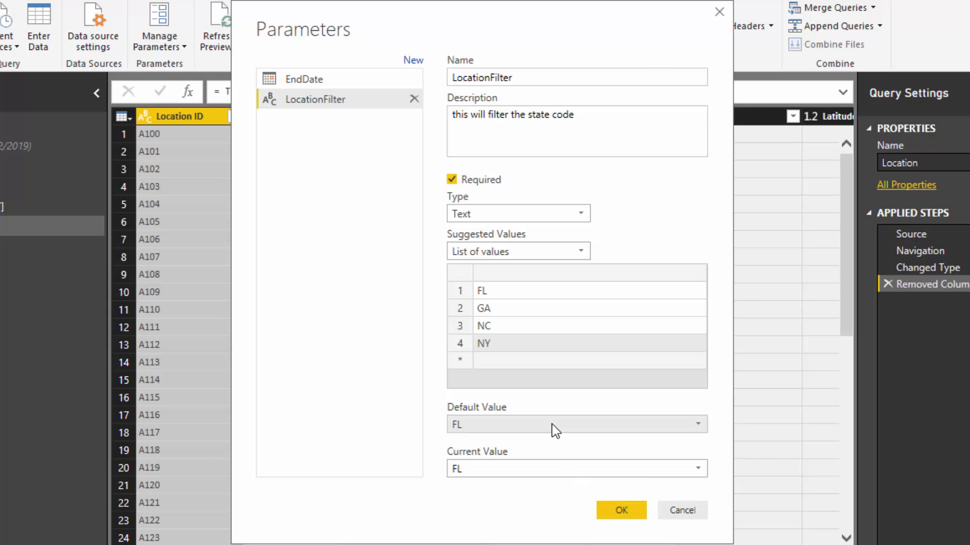
left_click(621, 511)
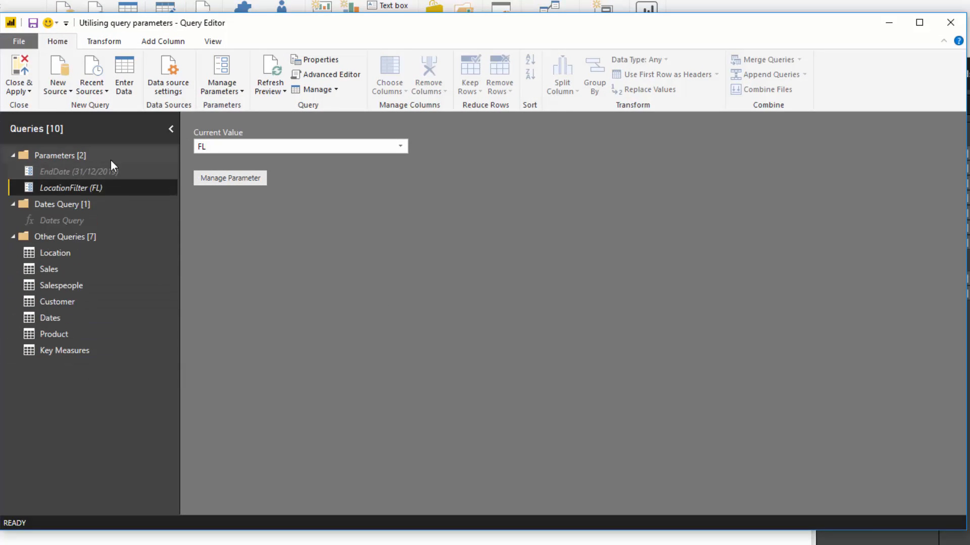
right_click(58, 155)
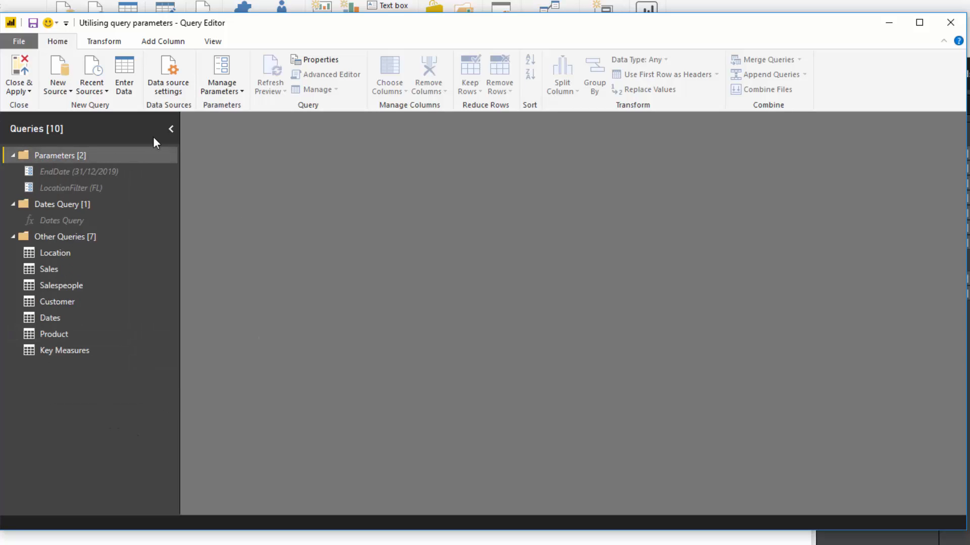
left_click(70, 188)
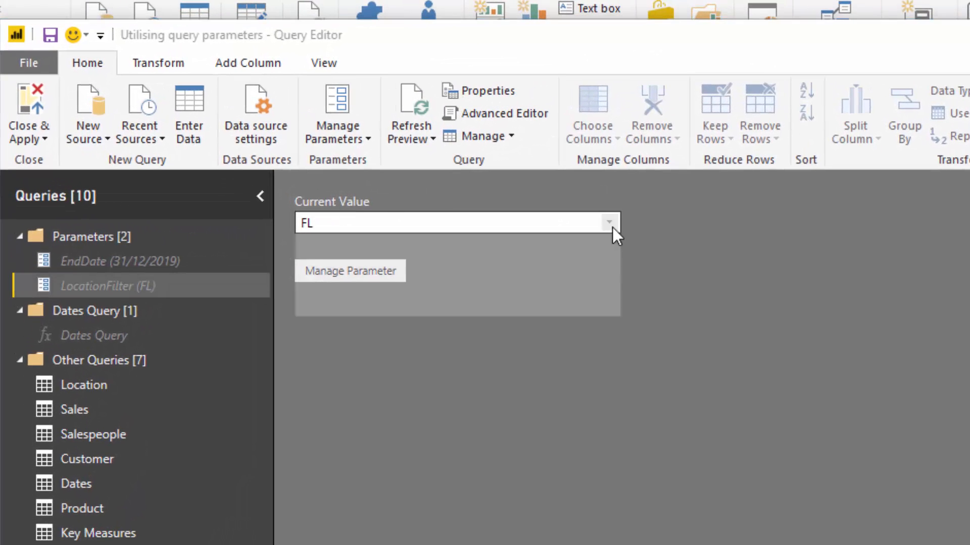
left_click(609, 222)
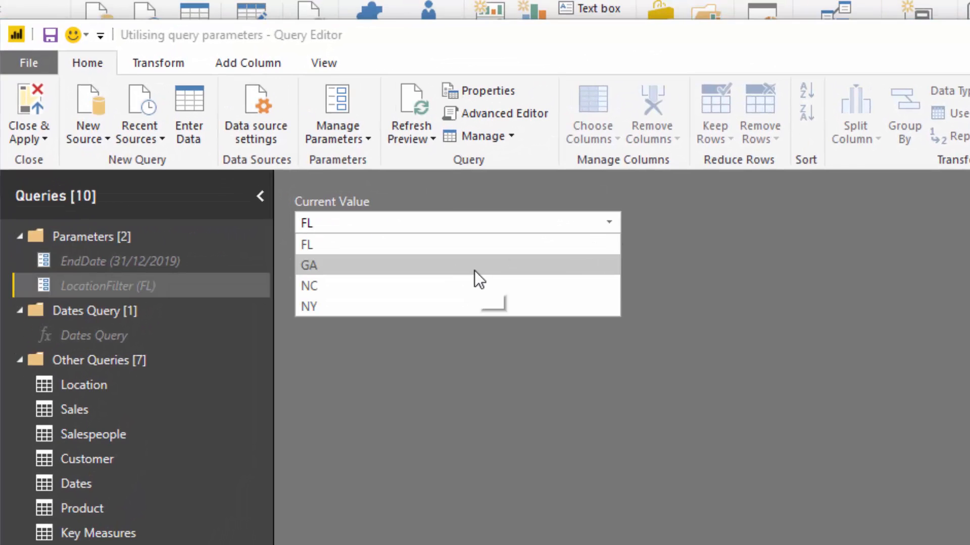
mouse_move(429, 268)
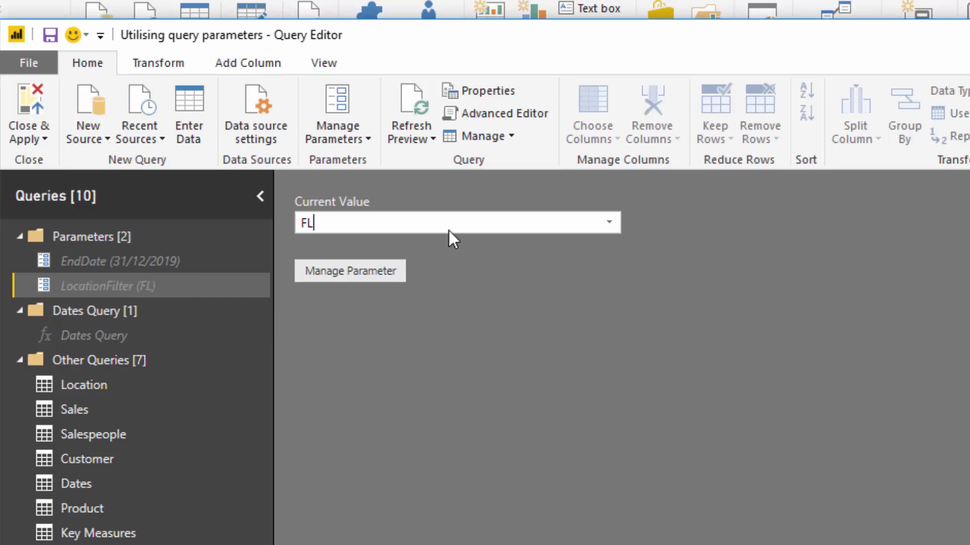
left_click(607, 222)
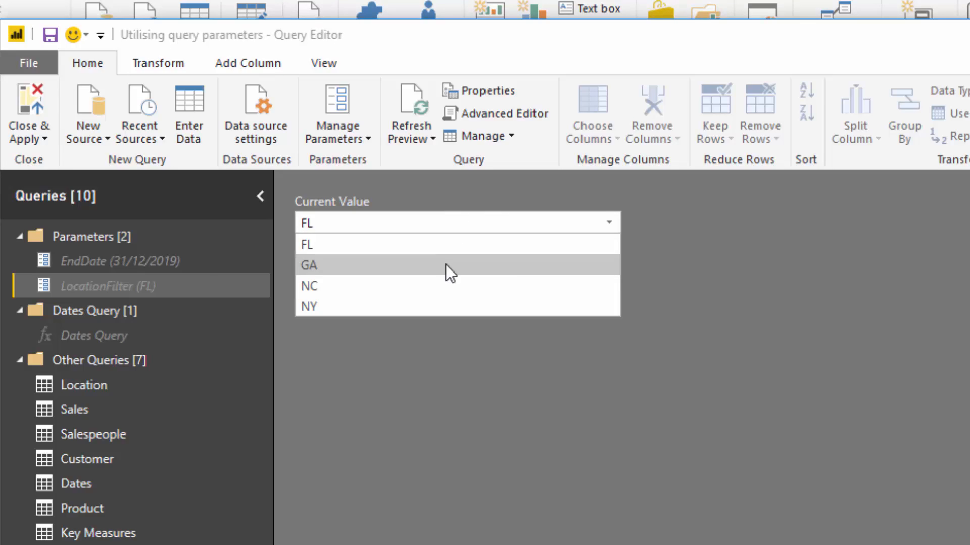
left_click(309, 265)
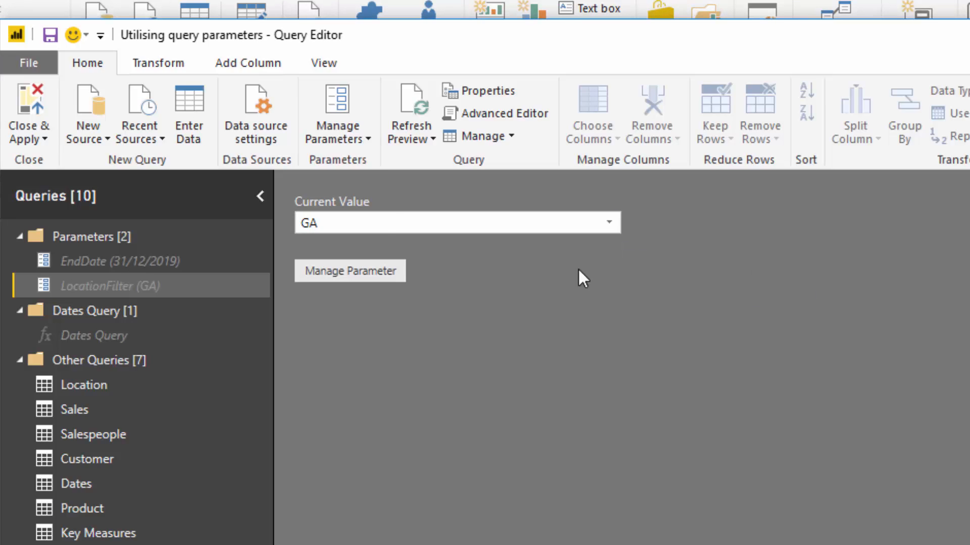
left_click(608, 222)
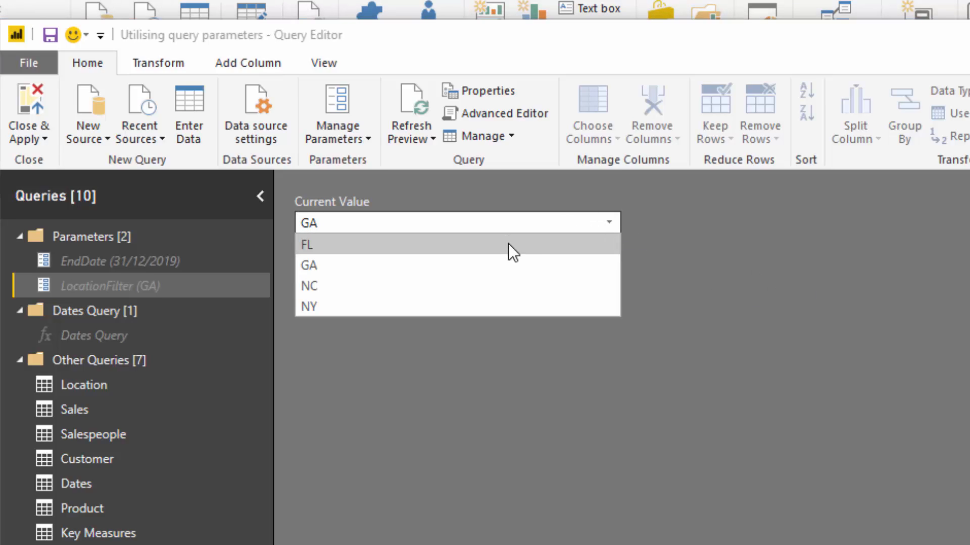
left_click(306, 245)
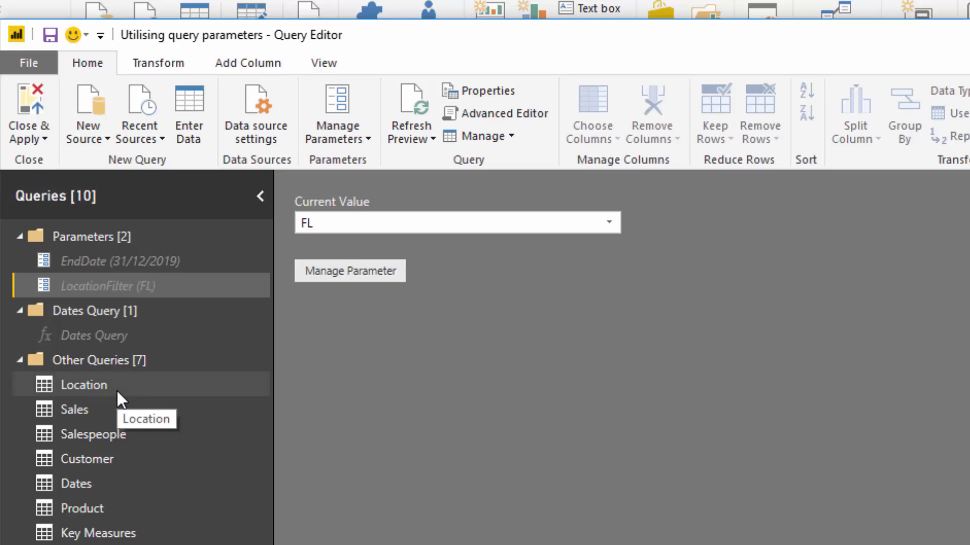
Step: Filter the Location query to keep only rows whose State Code is FL
left_click(83, 385)
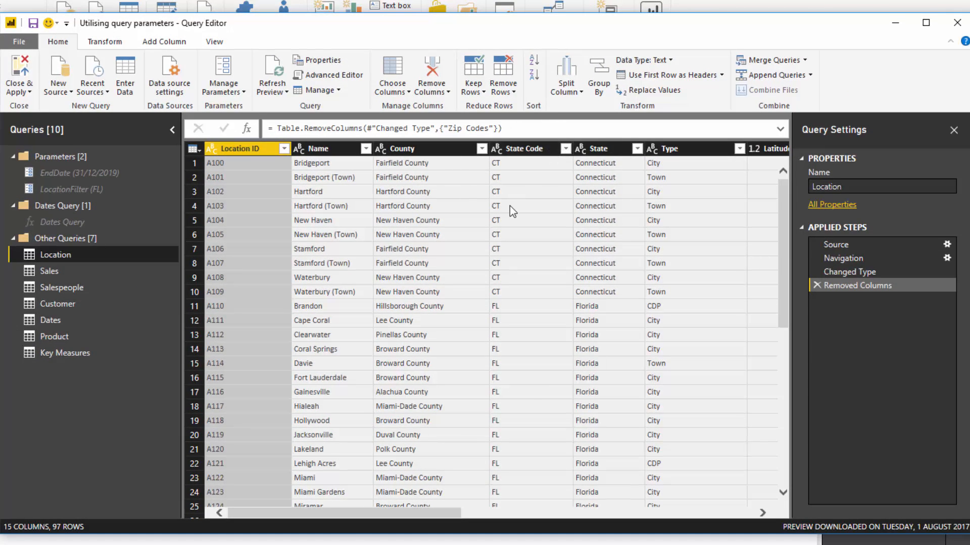
mouse_move(535, 158)
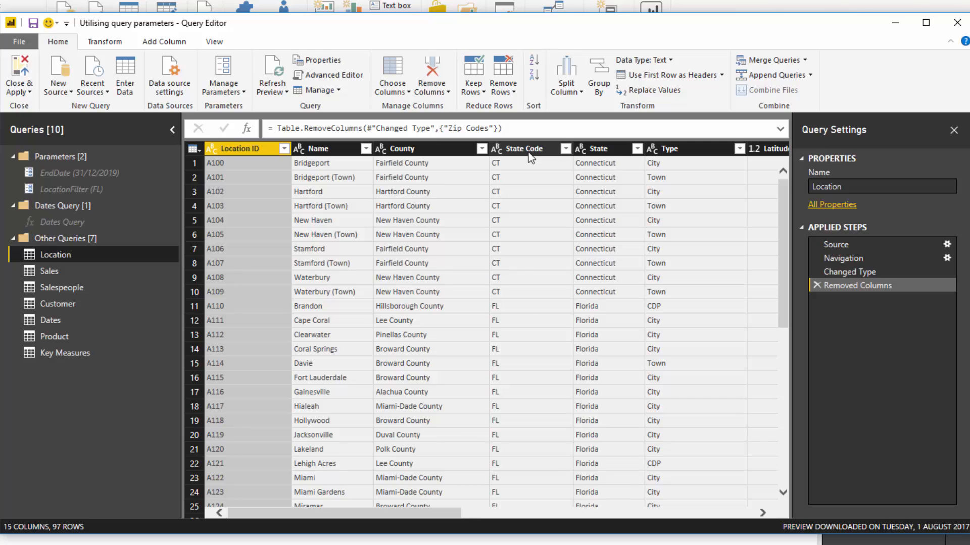
right_click(530, 154)
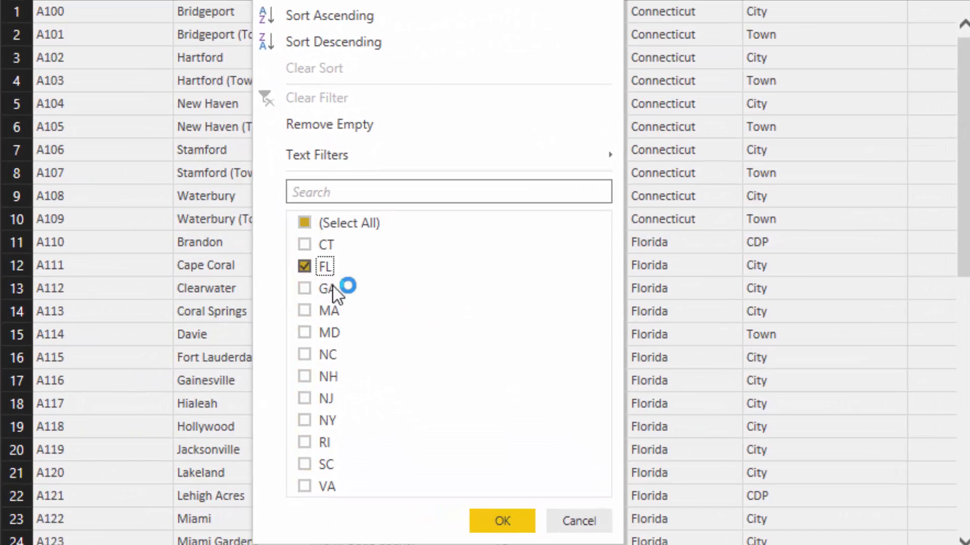
left_click(502, 521)
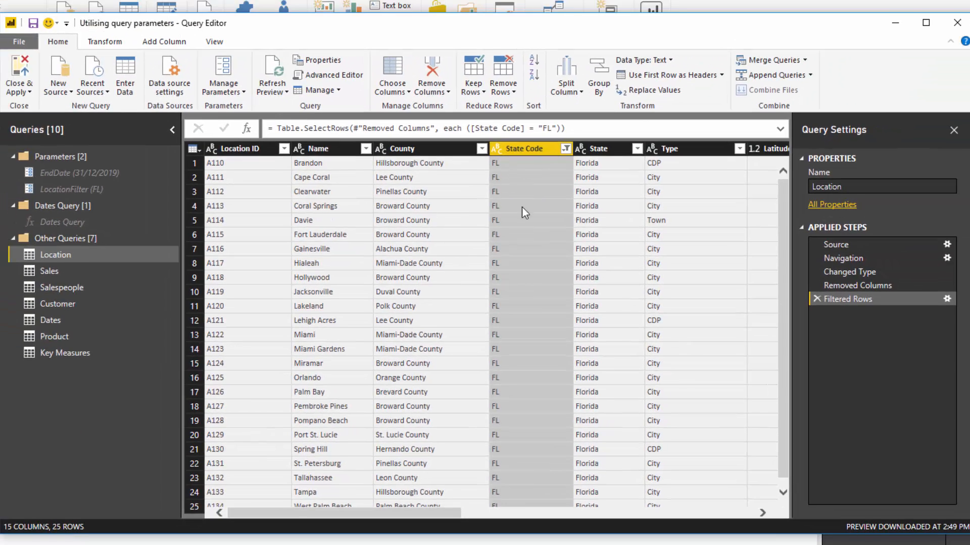
mouse_move(788, 229)
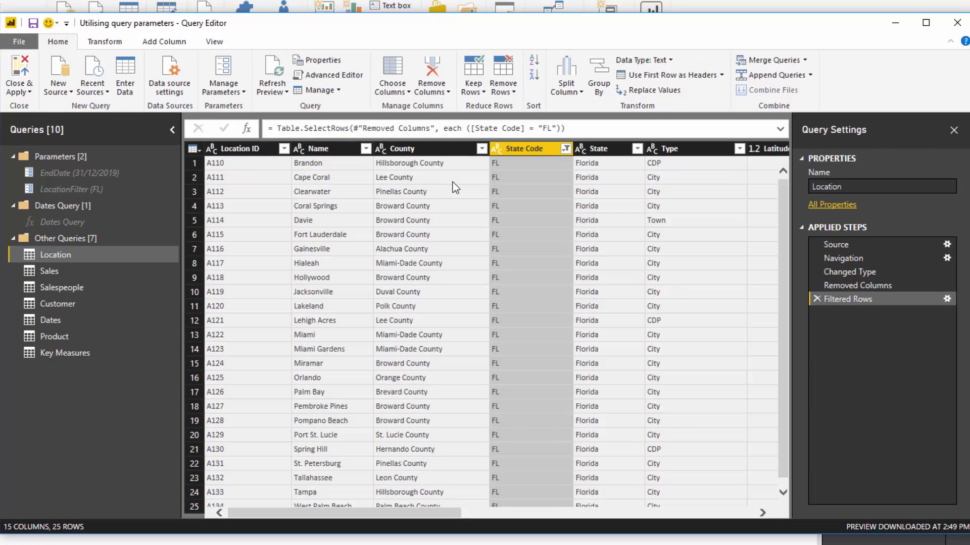
mouse_move(540, 174)
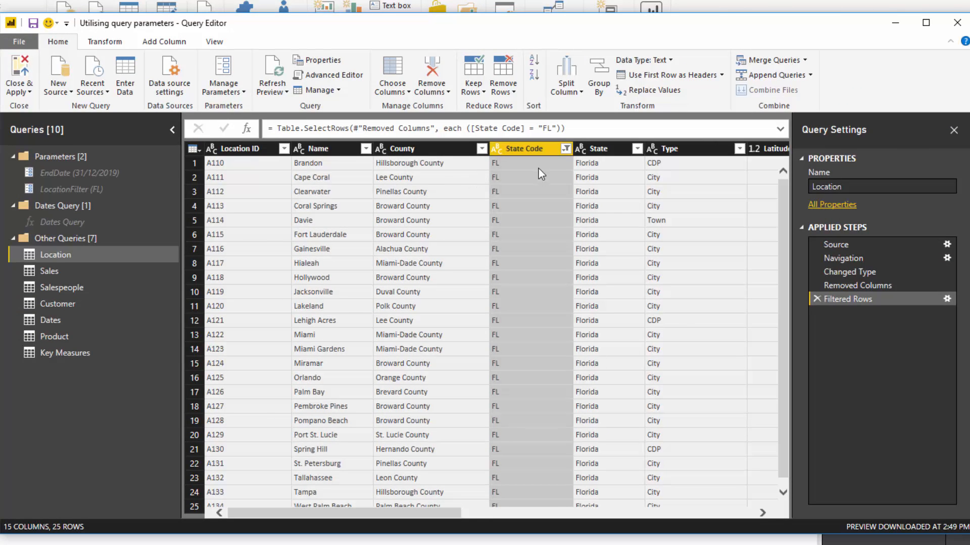
mouse_move(332, 74)
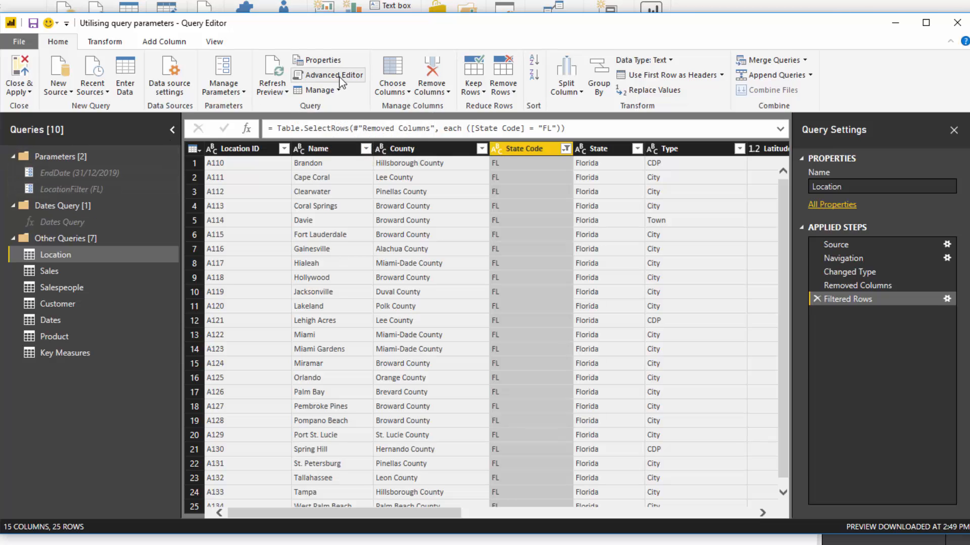
left_click(334, 74)
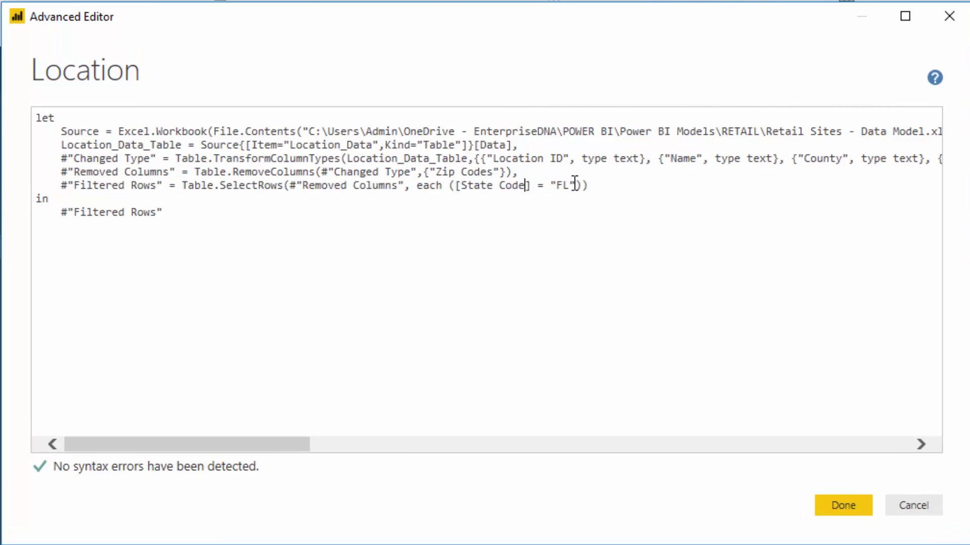
Step: Replace the hard-coded FL in the Filtered Rows step with LocationFilter and save
key("Backspace")
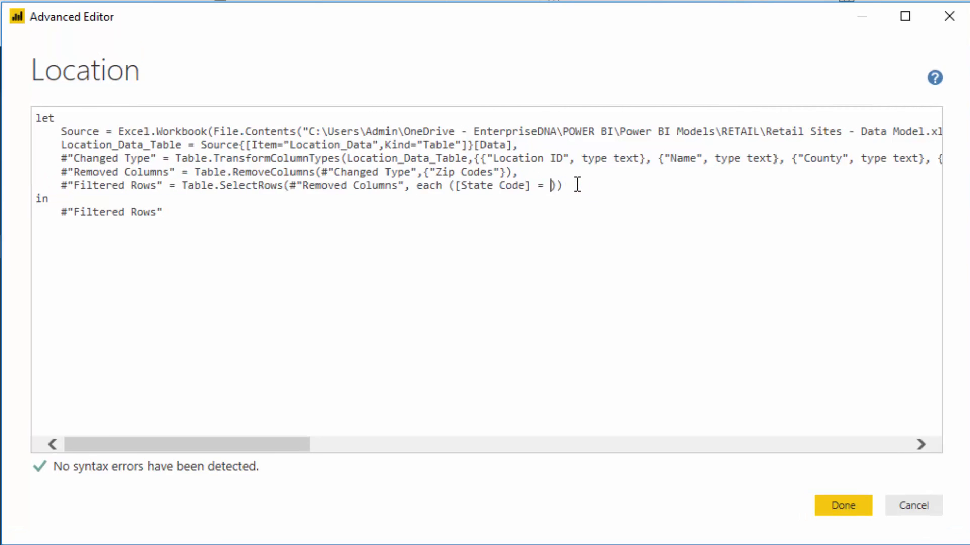
type("LocationFilter")
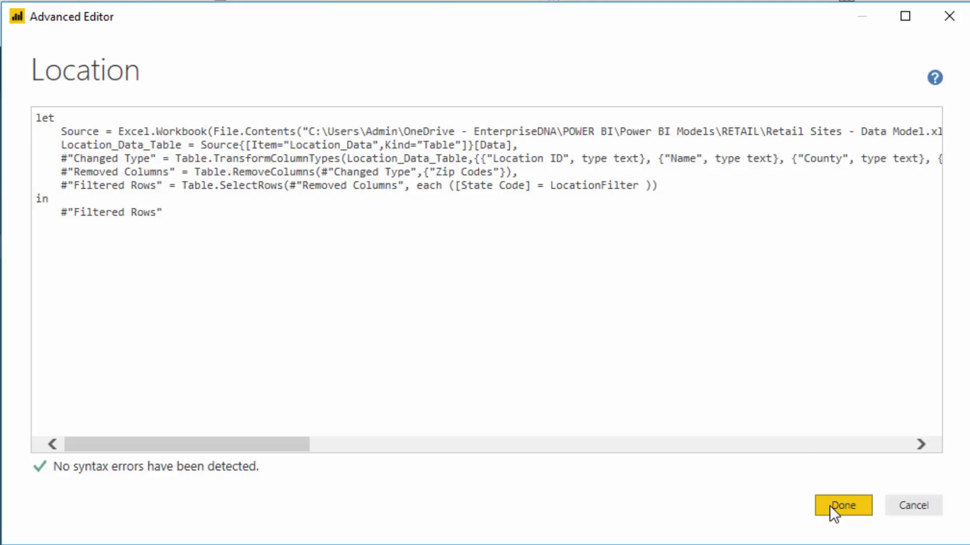
left_click(845, 506)
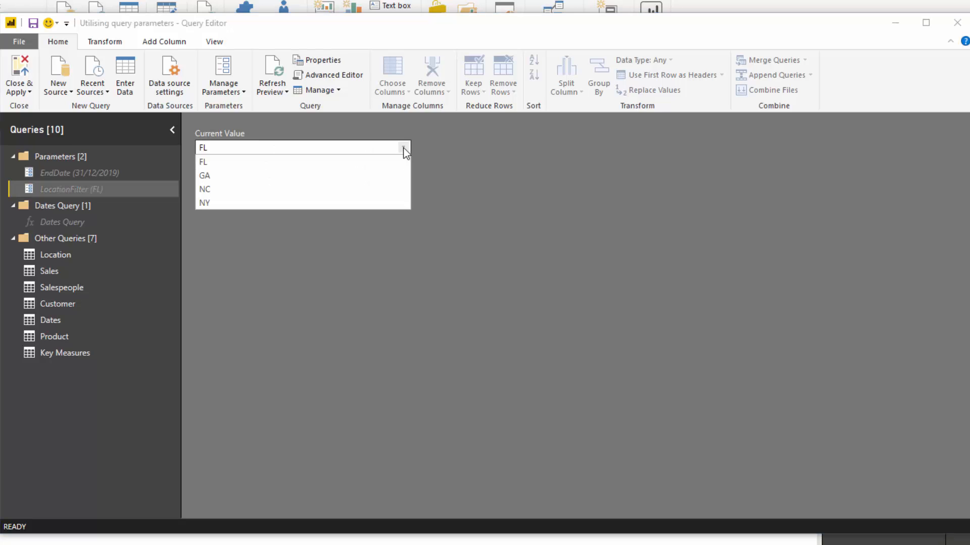
Step: Test LocationFilter with GA (seven Georgia rows), then set it to NY and apply
left_click(205, 176)
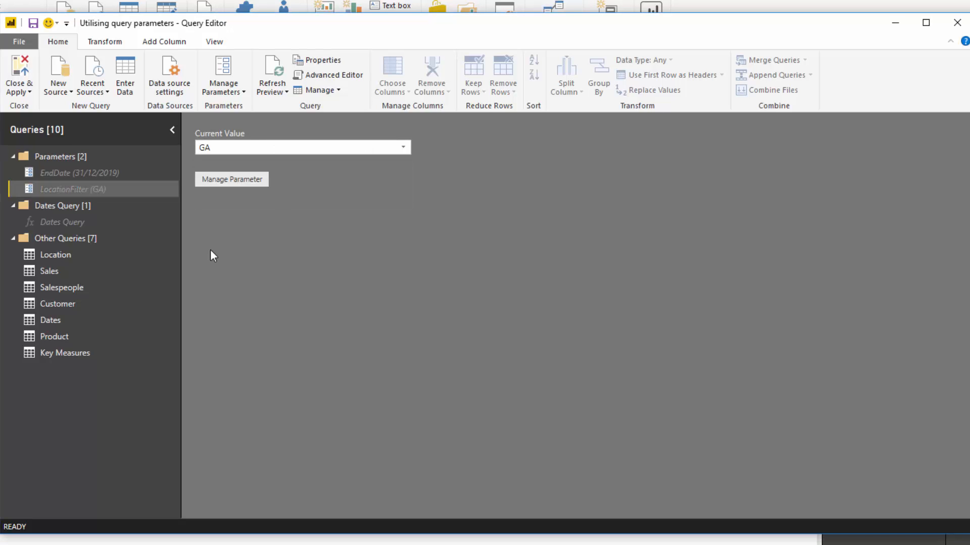
left_click(55, 255)
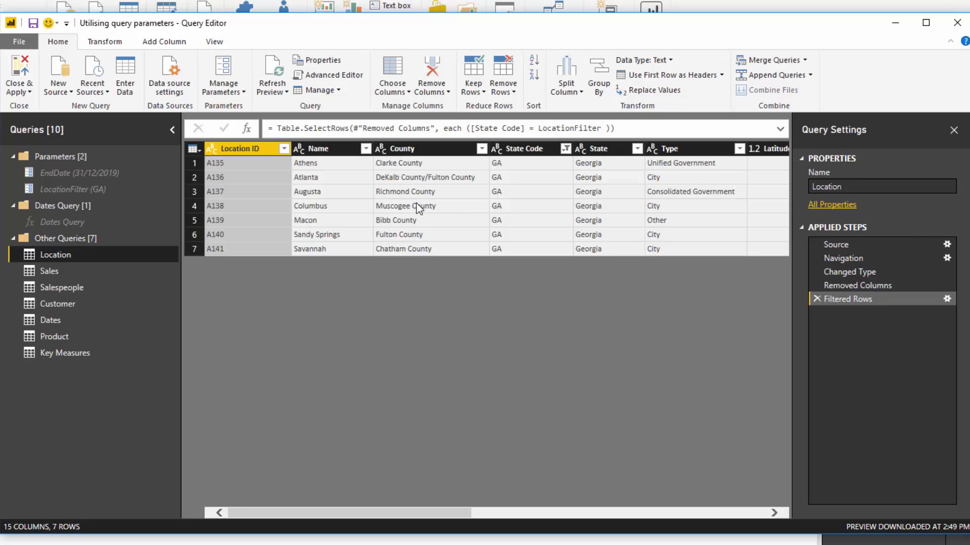
mouse_move(452, 293)
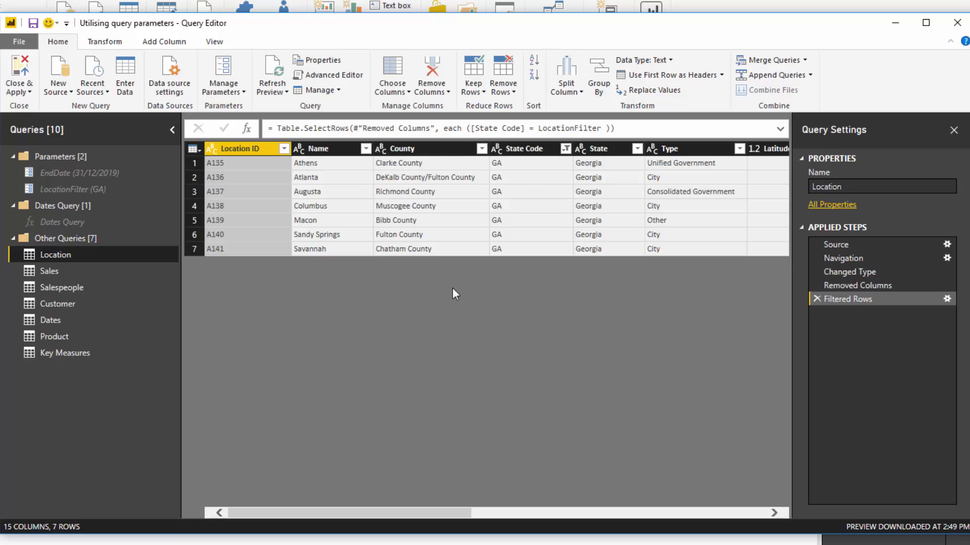
left_click(72, 189)
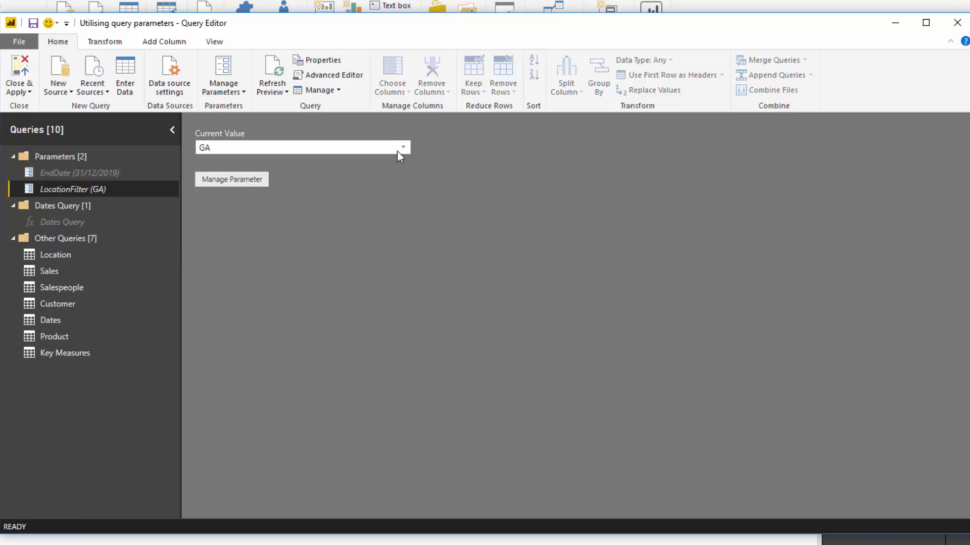
type("NY")
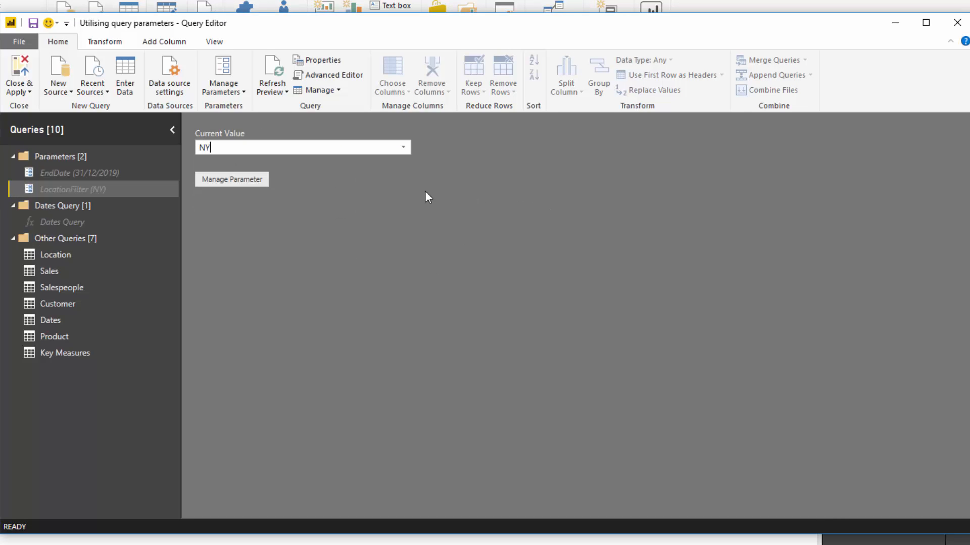
mouse_move(76, 185)
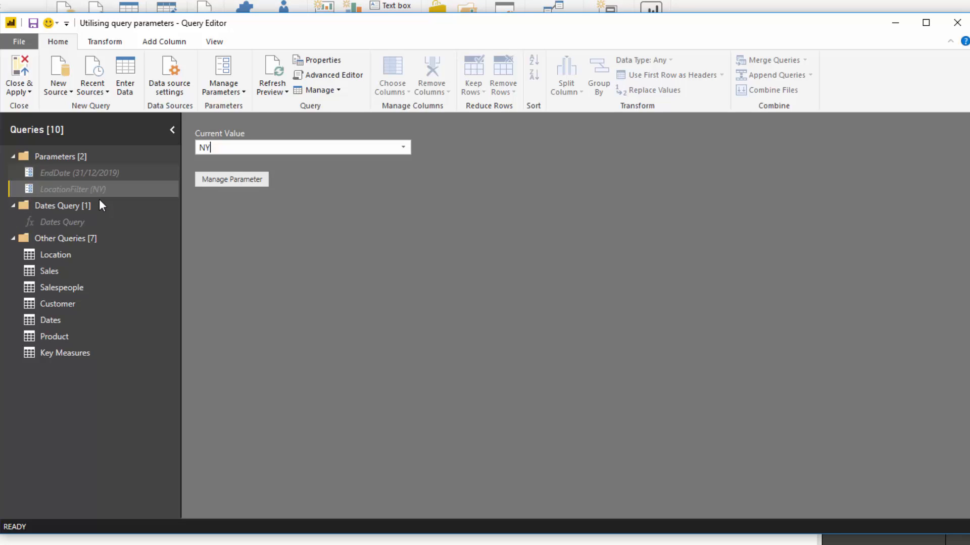
mouse_move(68, 201)
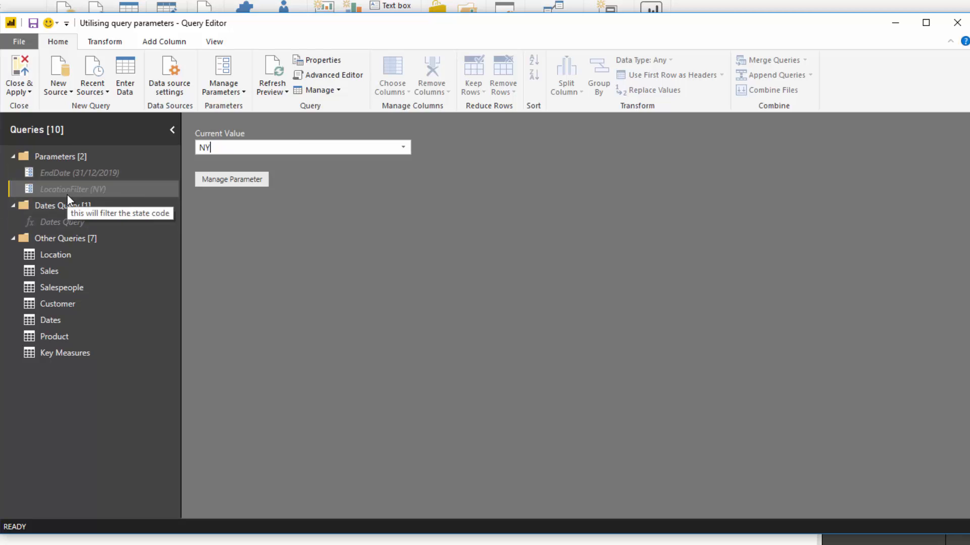
left_click(56, 254)
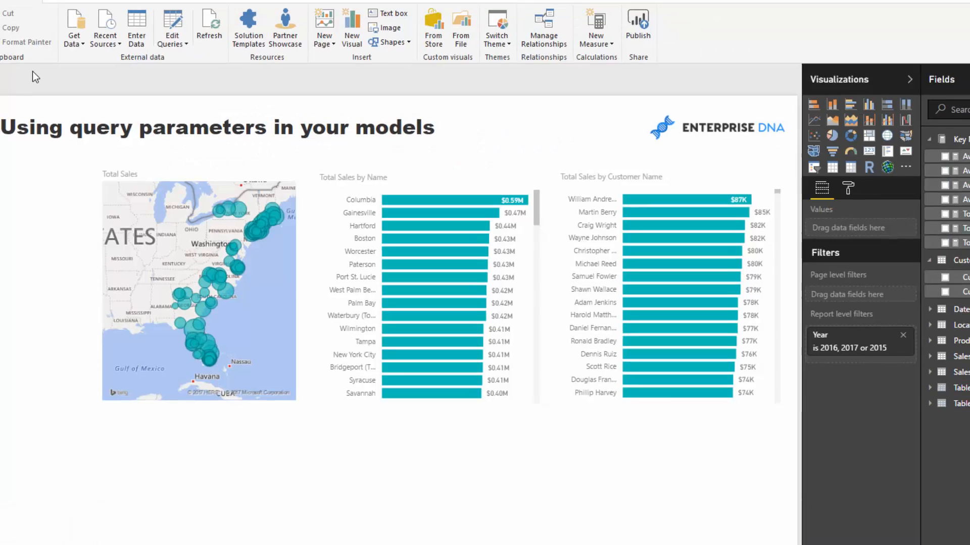
Step: Switch LocationFilter's current value from NY to FL and apply the changes to the report
left_click(304, 88)
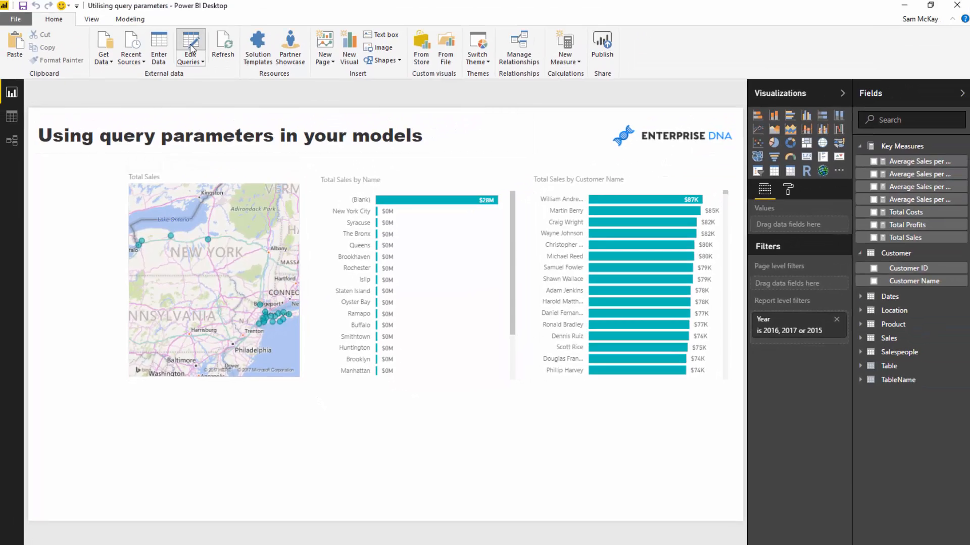
left_click(190, 45)
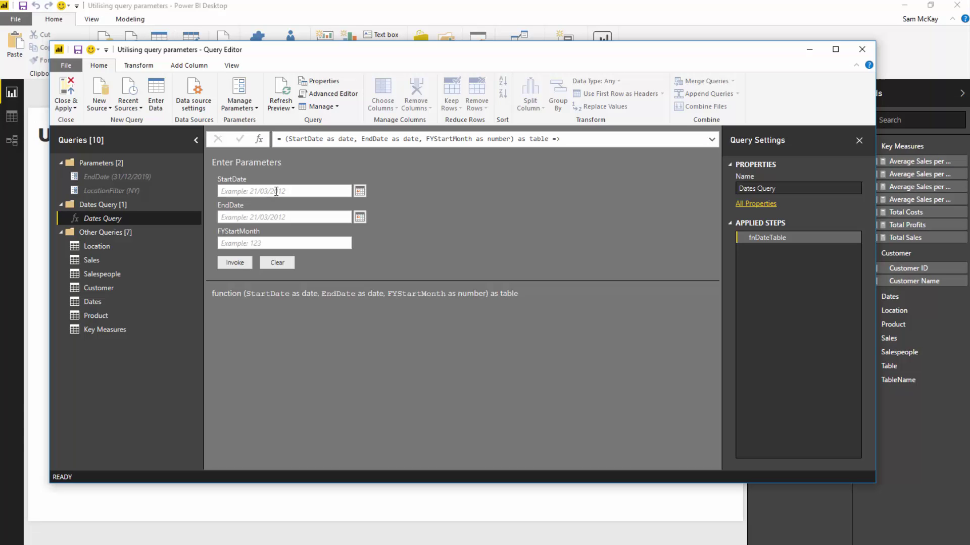
left_click(111, 190)
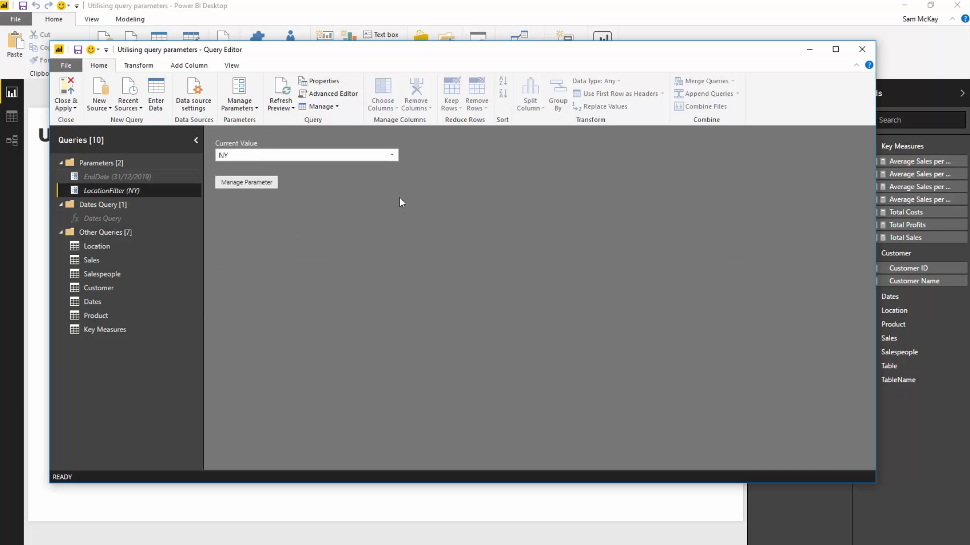
left_click(391, 155)
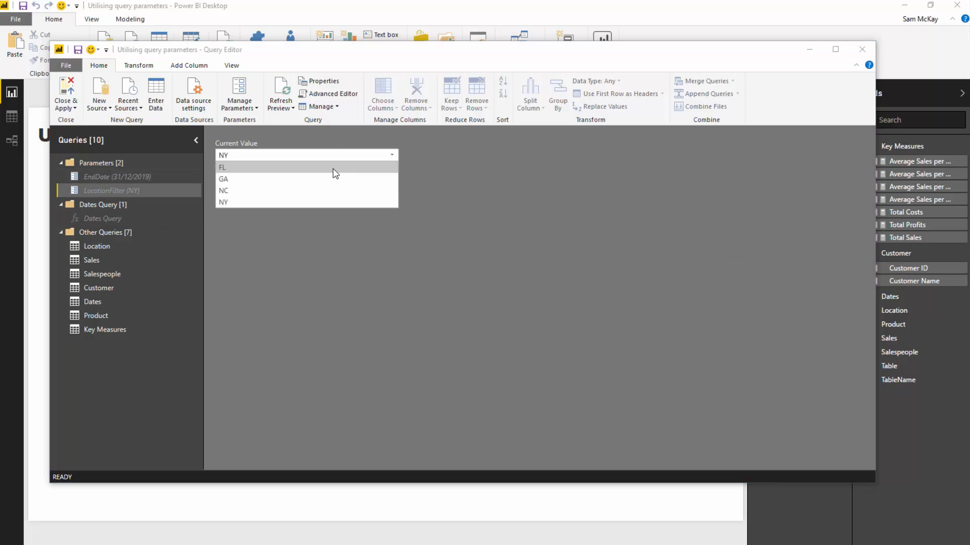
left_click(241, 168)
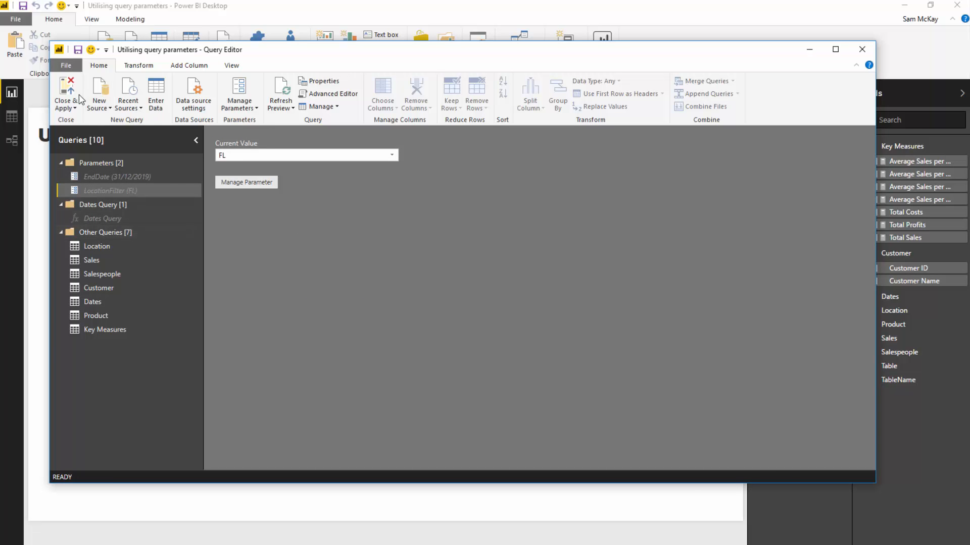
left_click(66, 85)
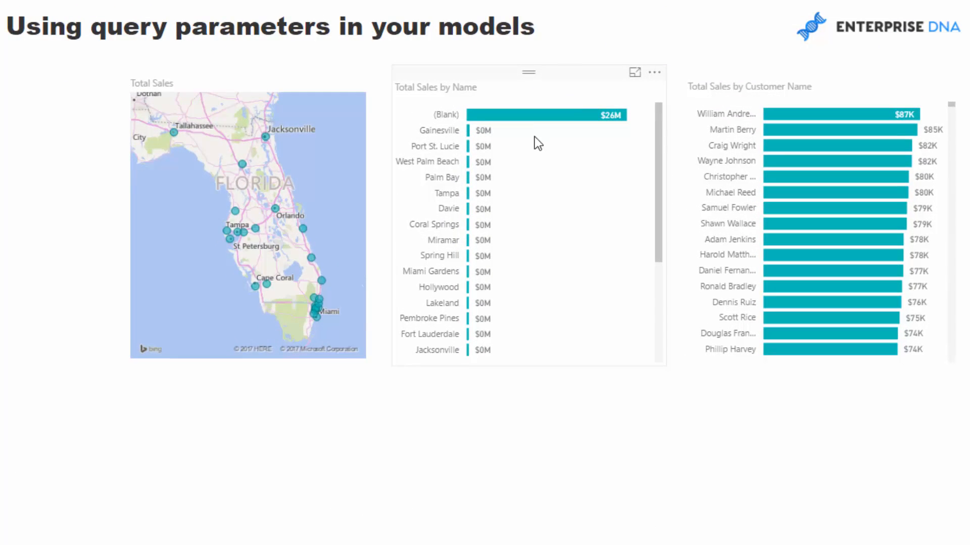
mouse_move(562, 117)
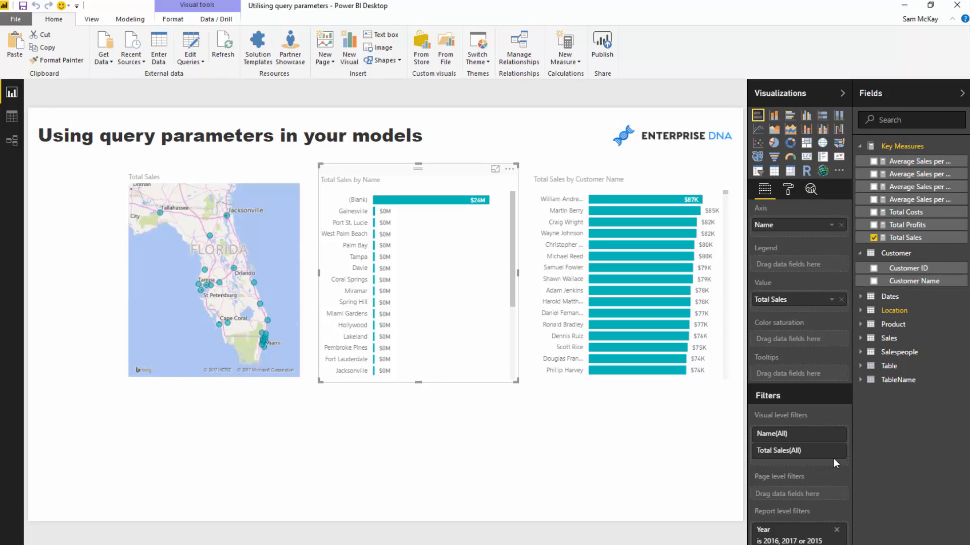
Step: Give the Total Sales by Name chart a Total Sales 'is not blank' visual filter
left_click(798, 451)
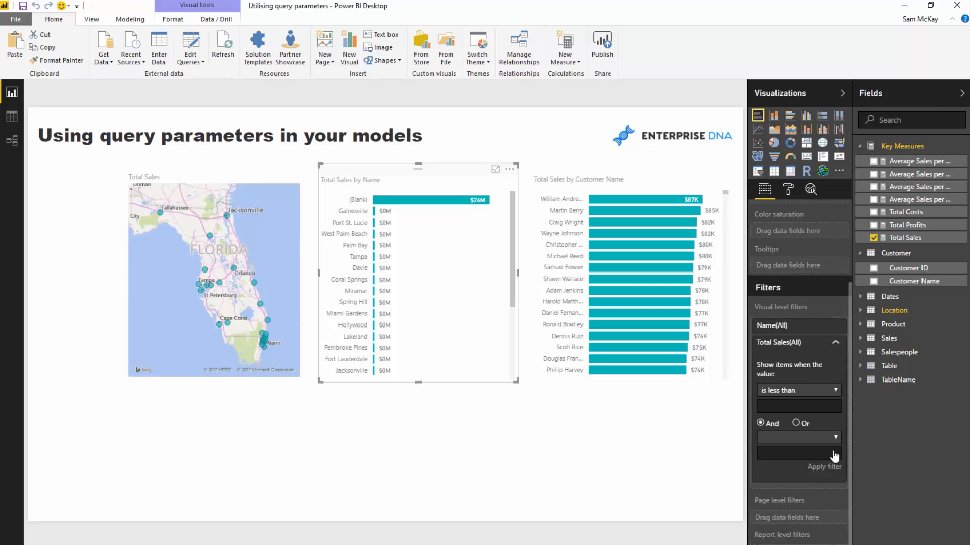
left_click(799, 383)
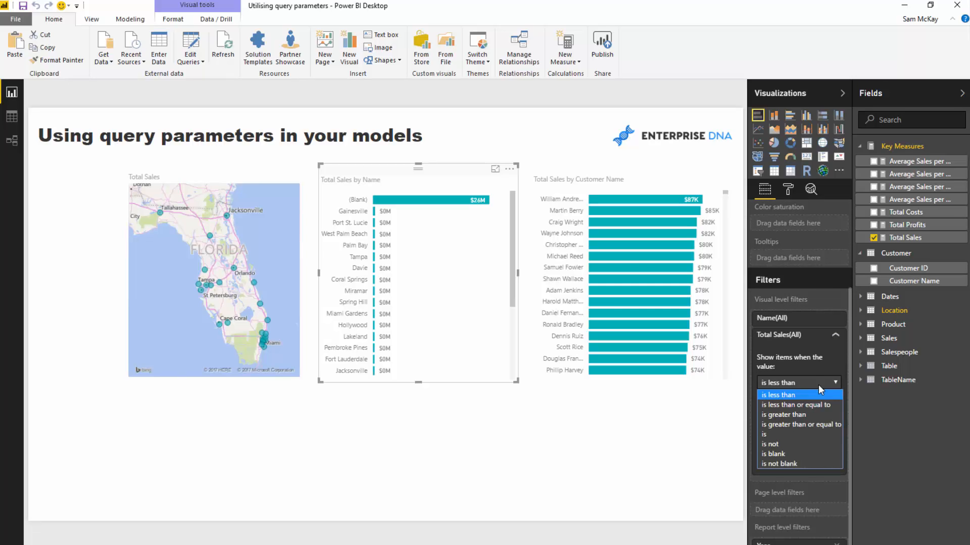
left_click(773, 454)
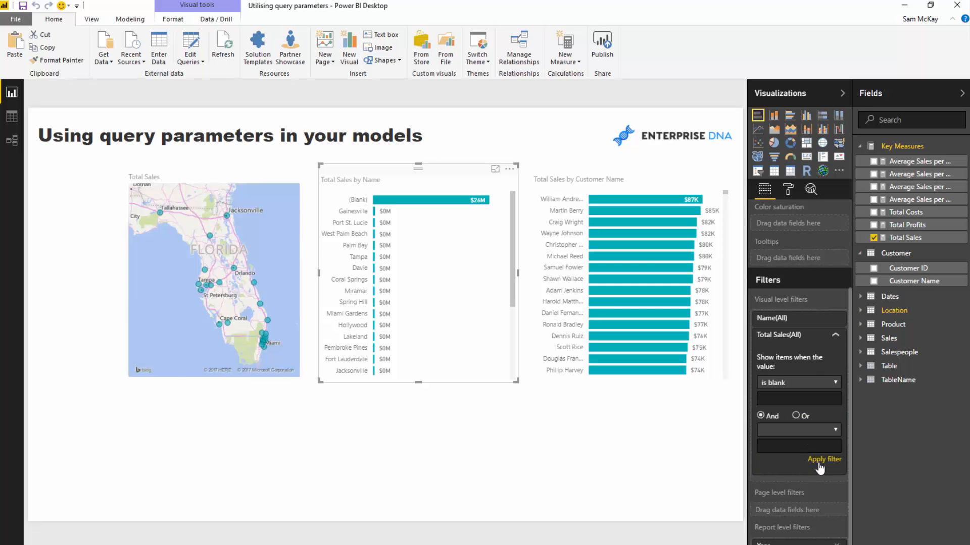
left_click(824, 459)
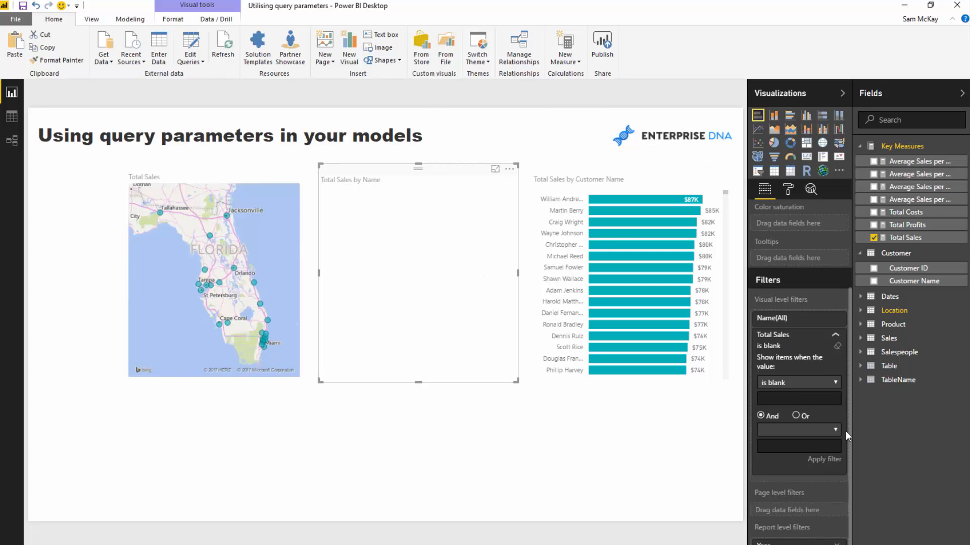
left_click(798, 383)
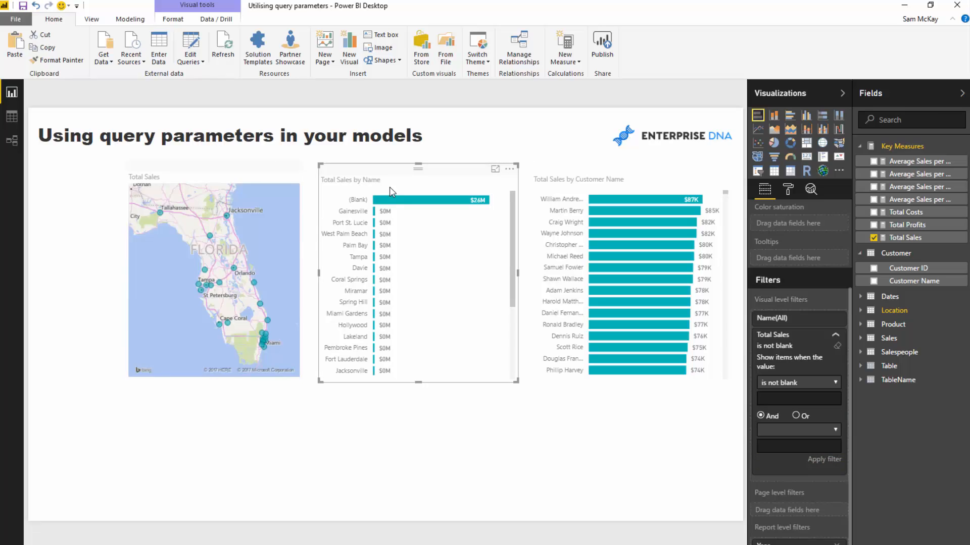
mouse_move(424, 199)
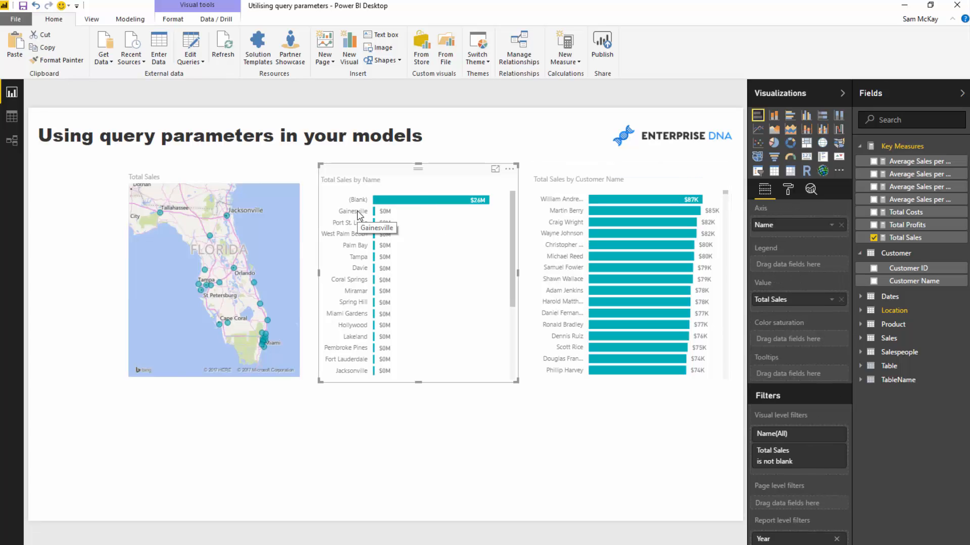
mouse_move(376, 245)
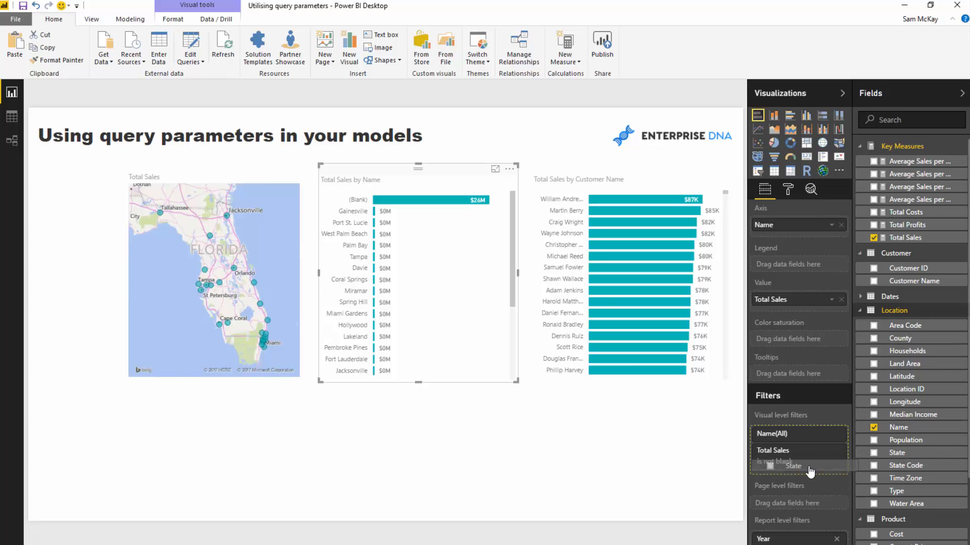
Step: Restrict the chart's State visual filter to Florida, removing the blank bar
left_click(798, 465)
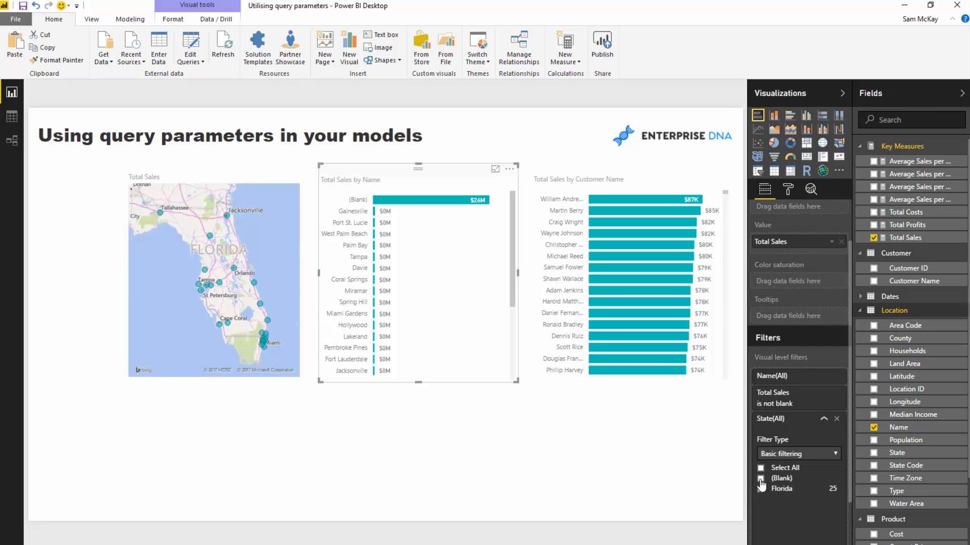
left_click(761, 478)
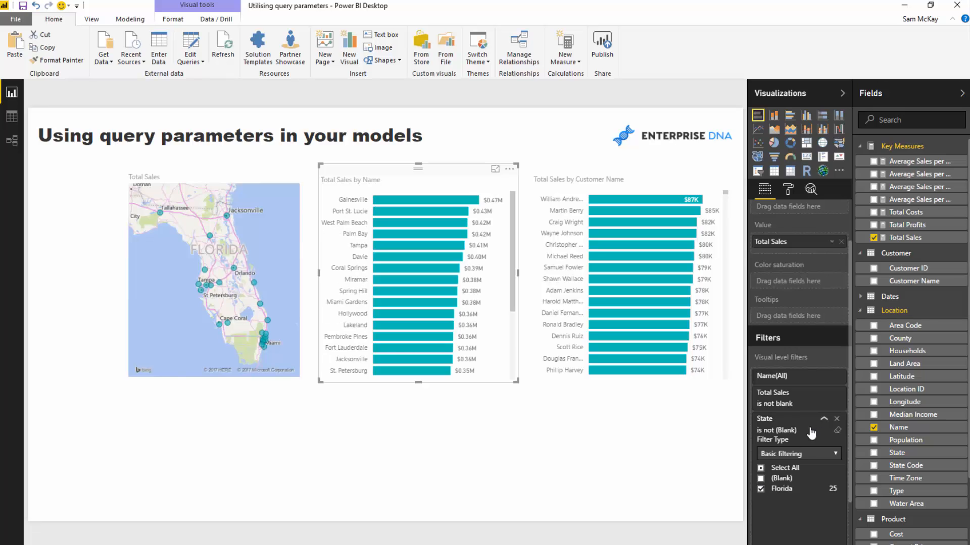
left_click(430, 206)
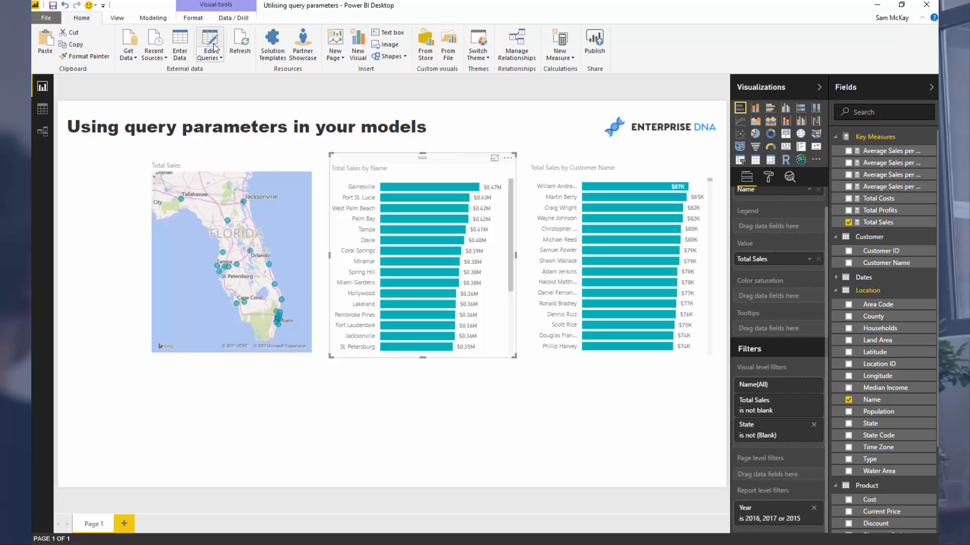
Step: Reopen the Location query and review its LocationFilter M code without changes
left_click(207, 44)
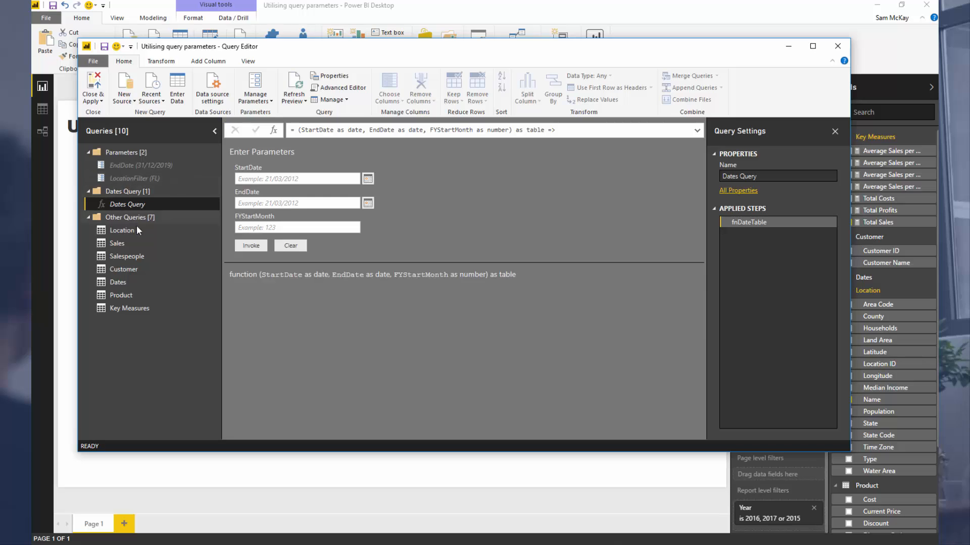
left_click(122, 230)
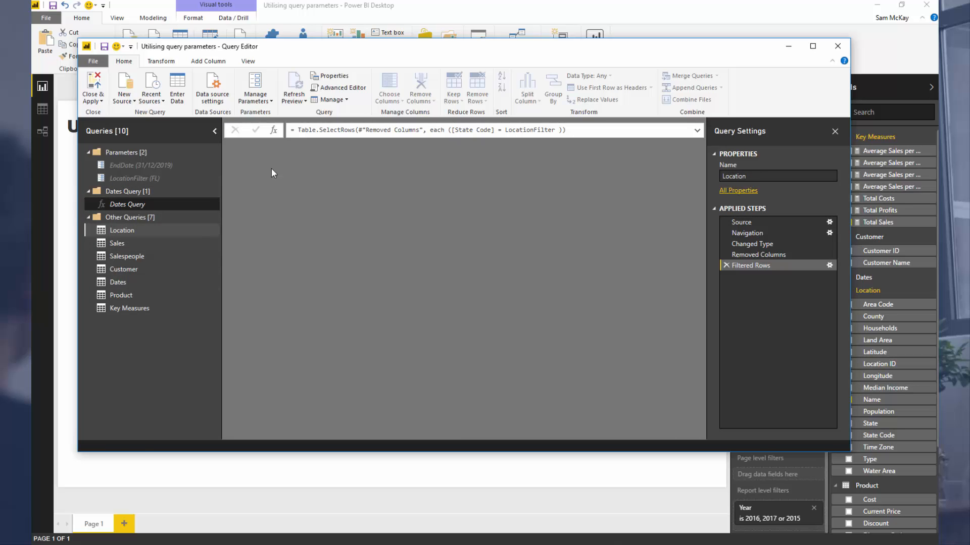
right_click(394, 146)
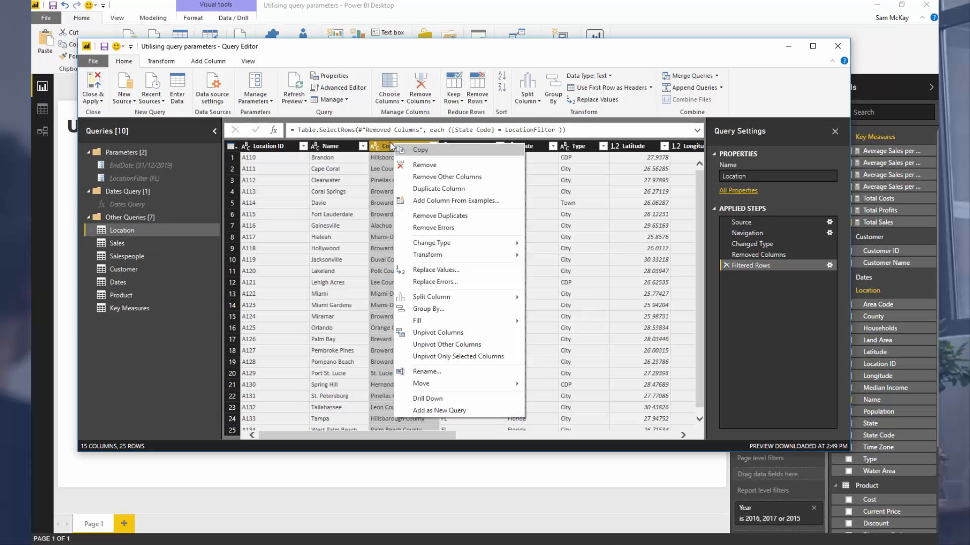
left_click(342, 88)
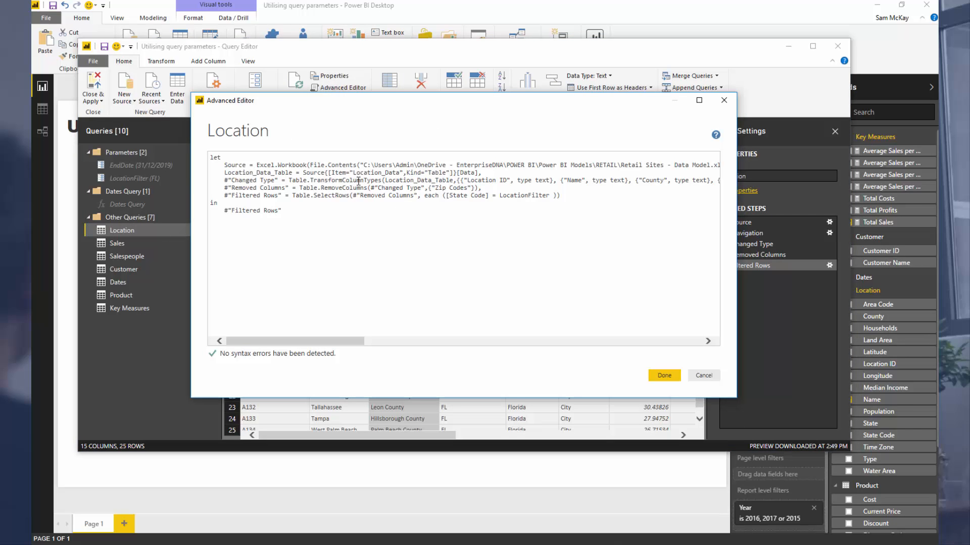
mouse_move(704, 375)
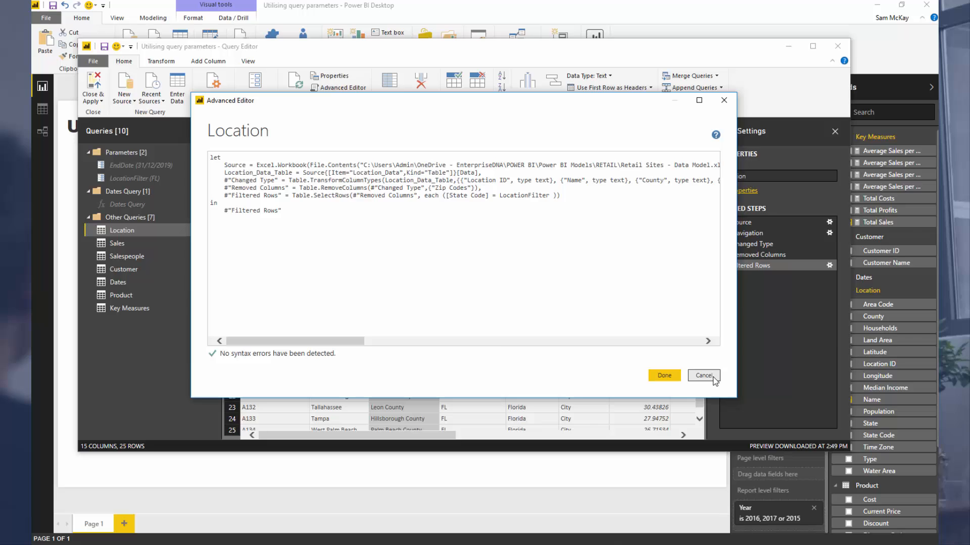
left_click(704, 375)
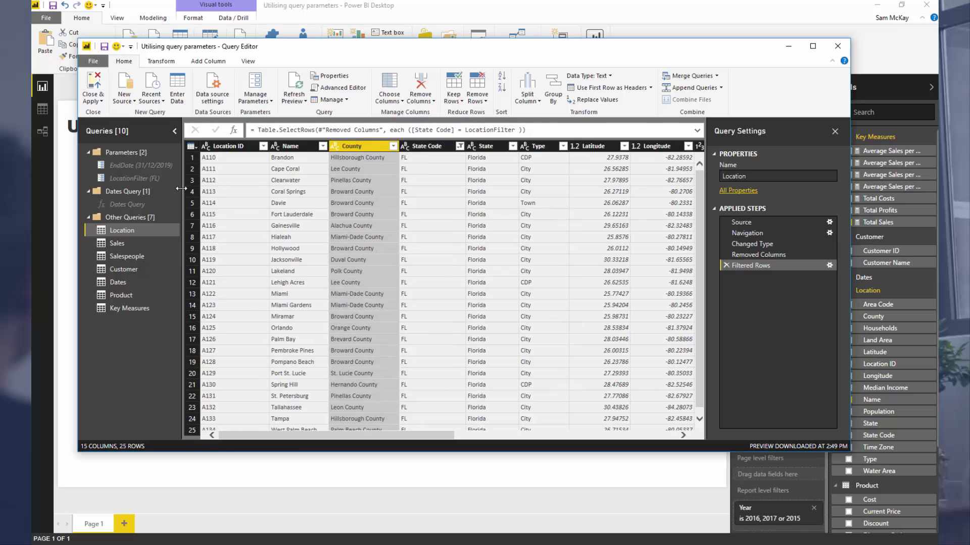
mouse_move(175, 180)
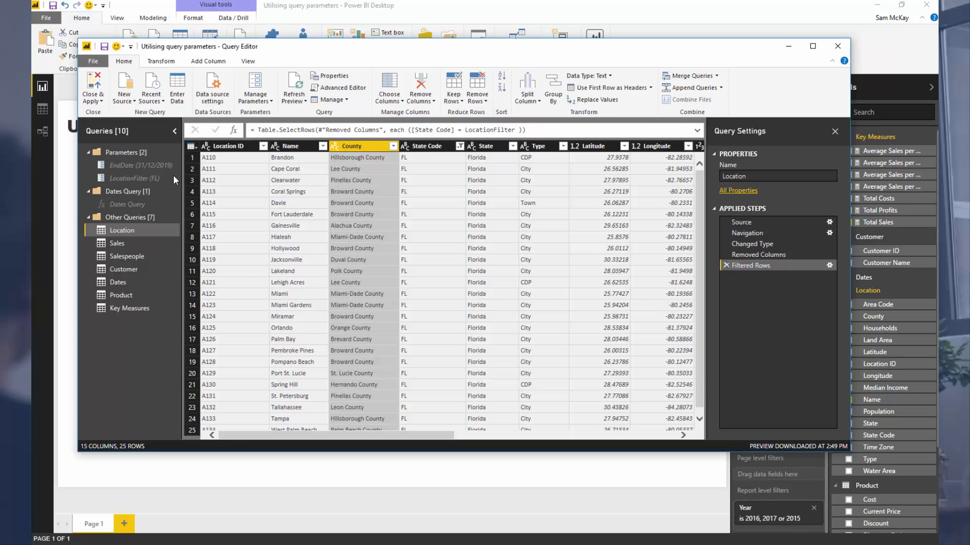